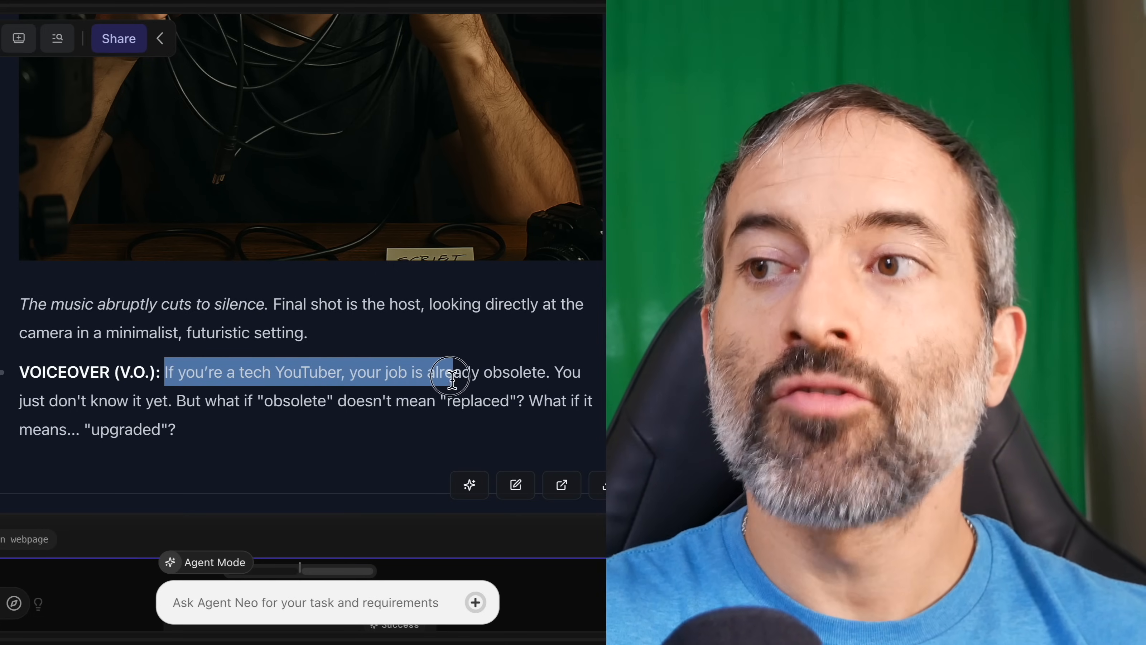
Launch the live Sandbox Preview of the generated AURA home-appliances site.
drag(454, 372, 157, 400)
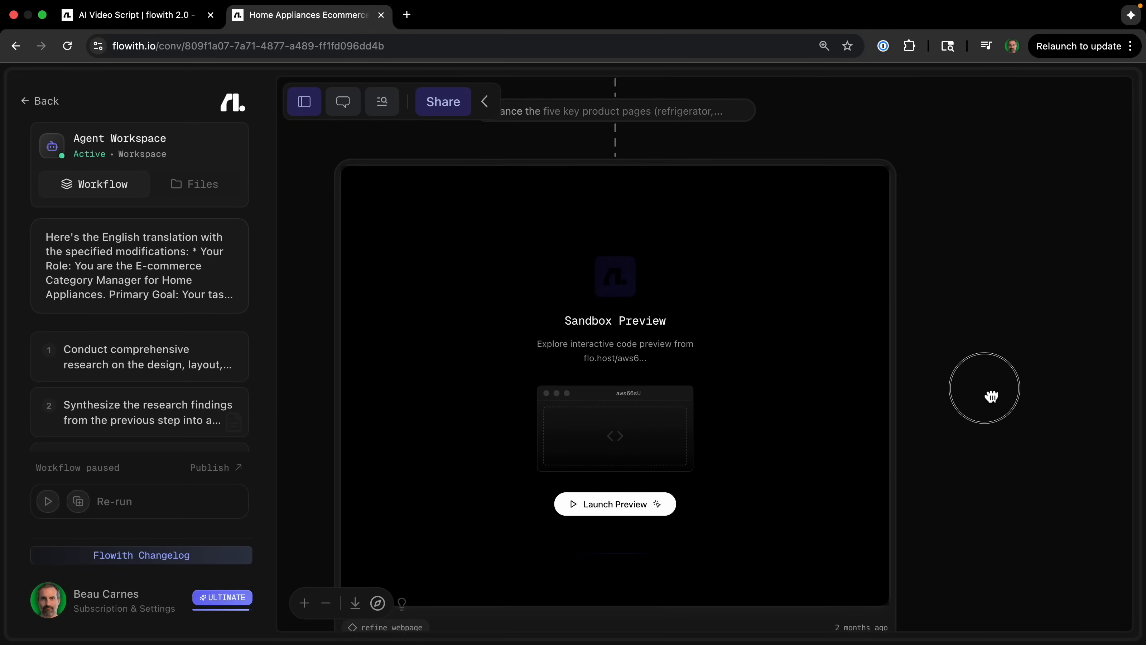
click(615, 504)
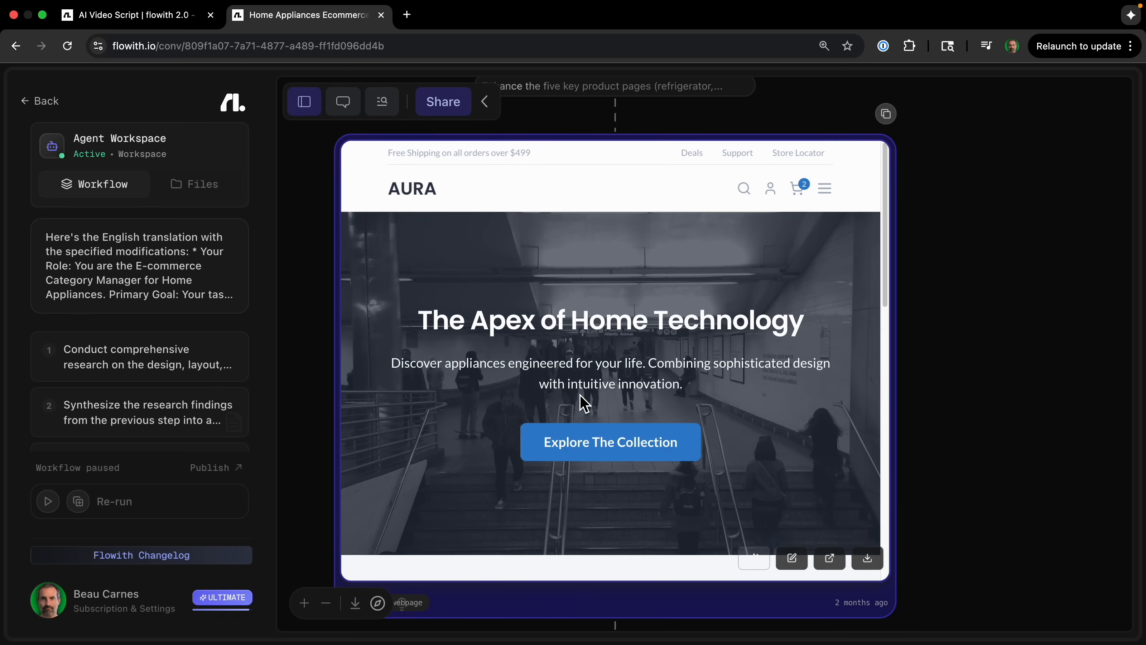
mouse_move(829, 558)
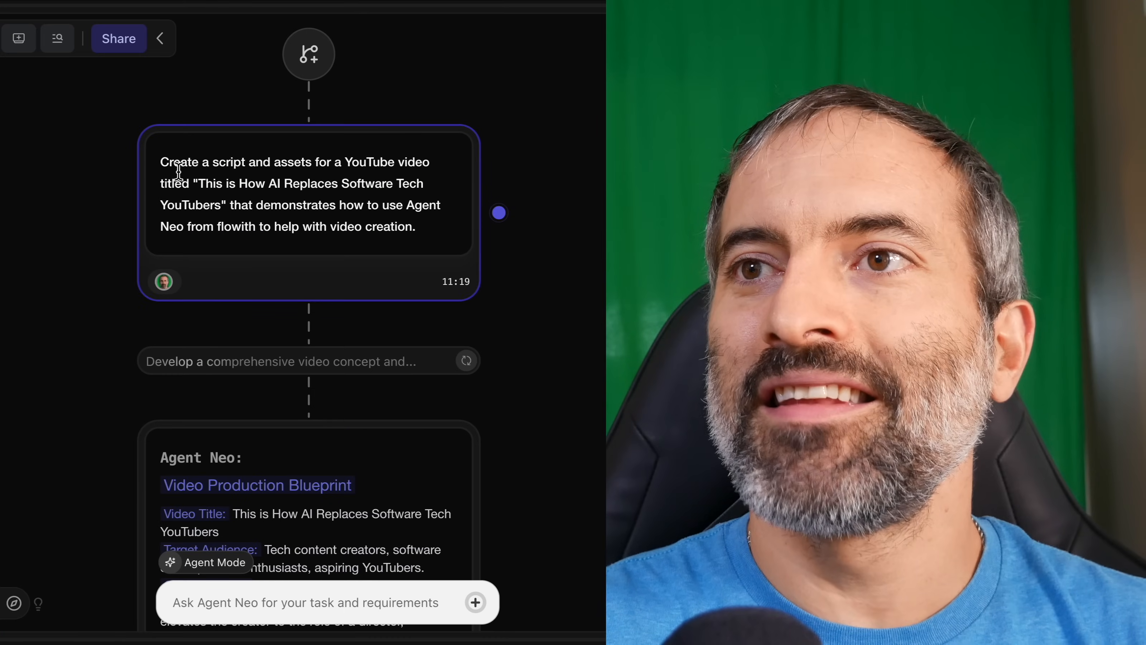
Review the flow's original request, then its storyboard, generated images and narration nodes.
drag(163, 162, 387, 190)
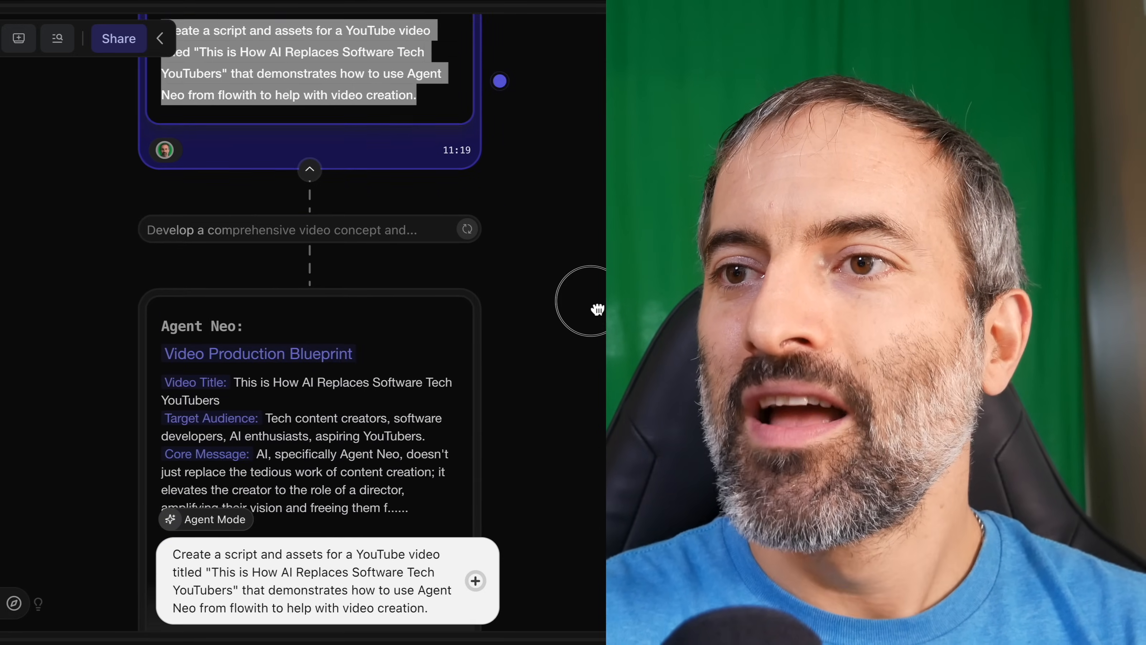
scroll(down, 3)
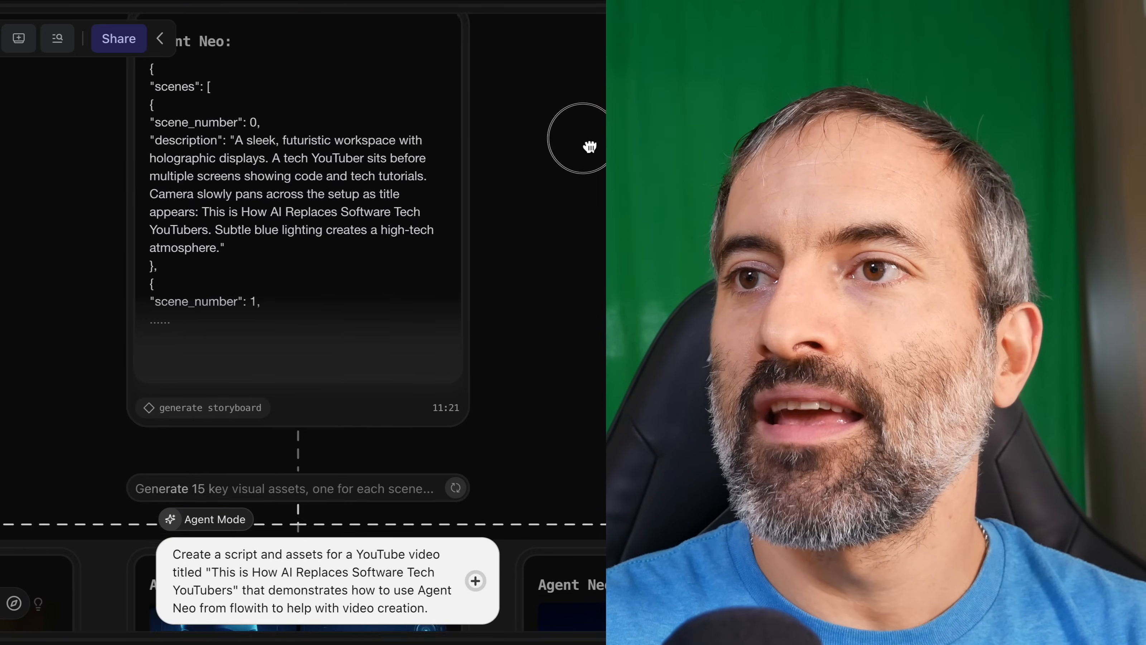
scroll(down, 3)
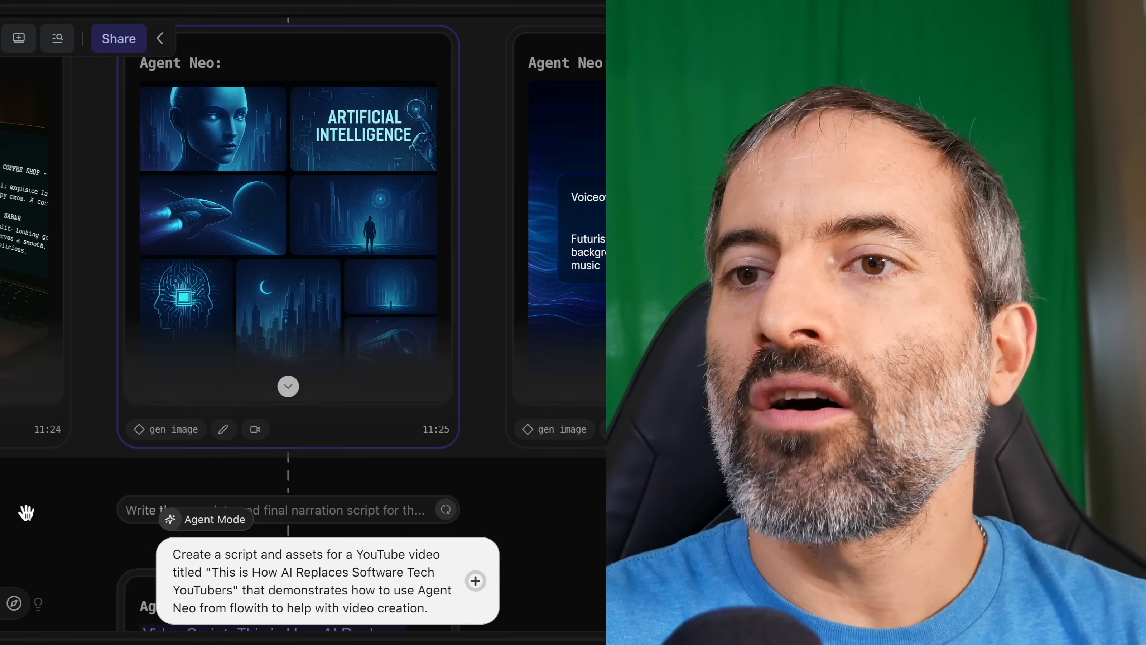
scroll(down, 3)
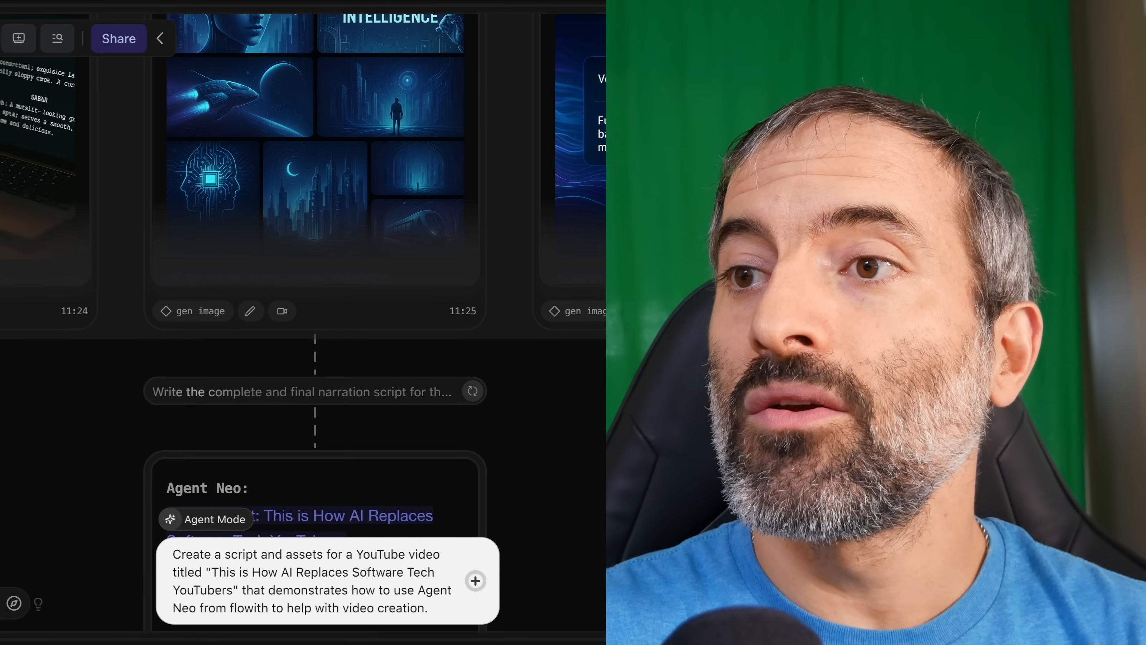
scroll(down, 3)
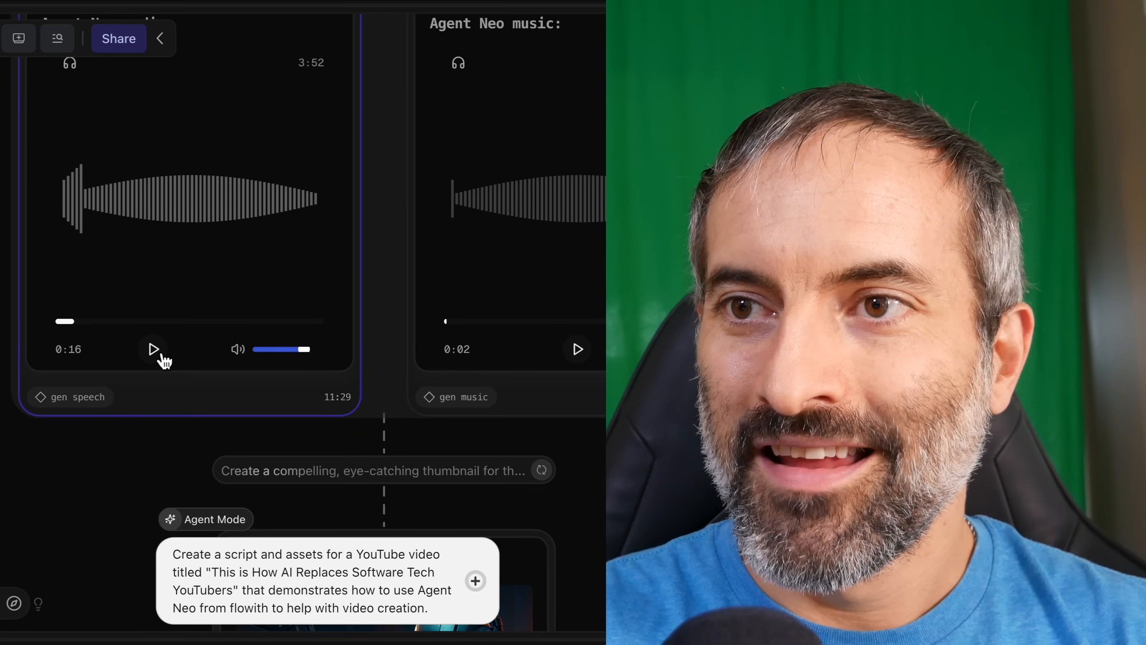
Play the generated voiceover speech clip and the generated music track.
click(152, 349)
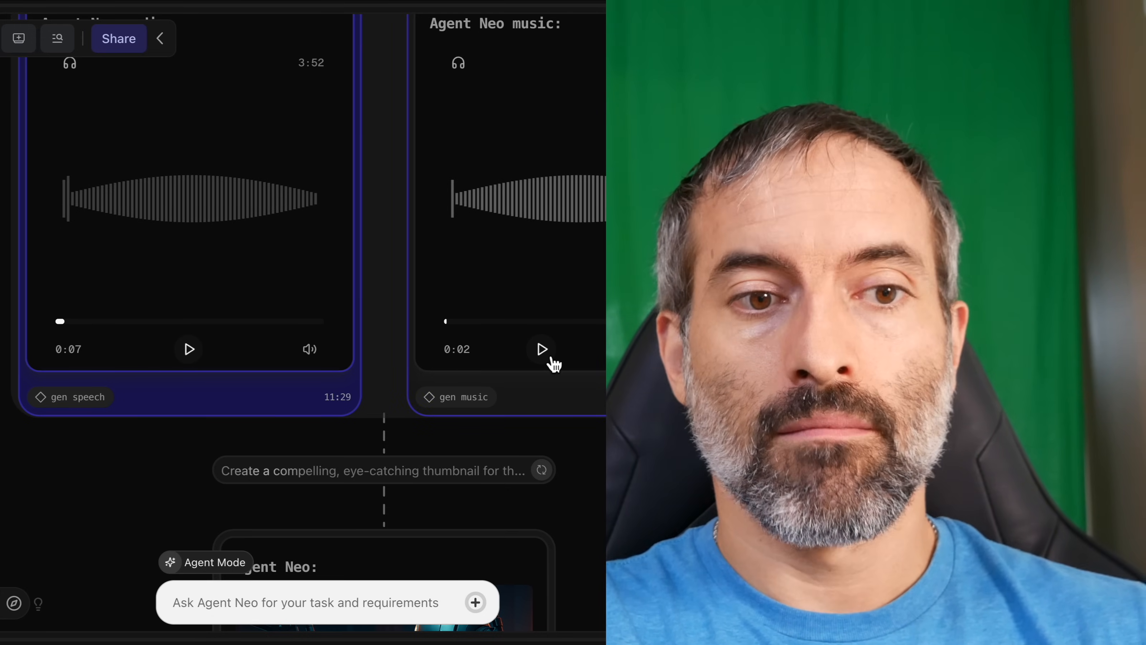
click(543, 349)
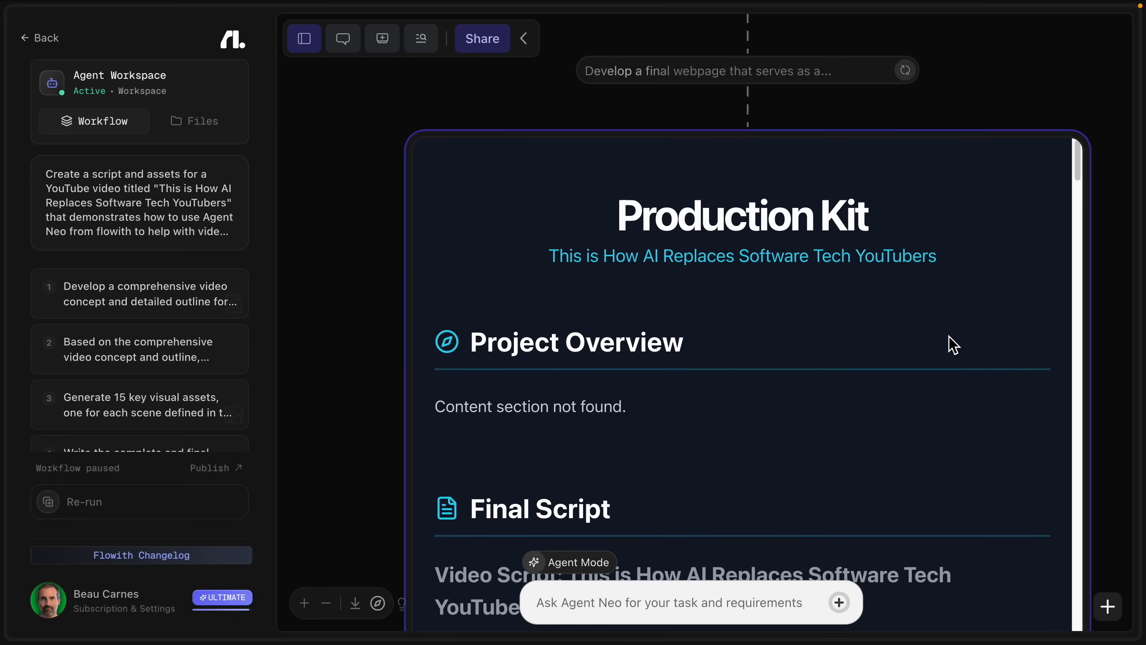
Look through the Production Kit webpage node before heading back to the home screen.
scroll(down, 3)
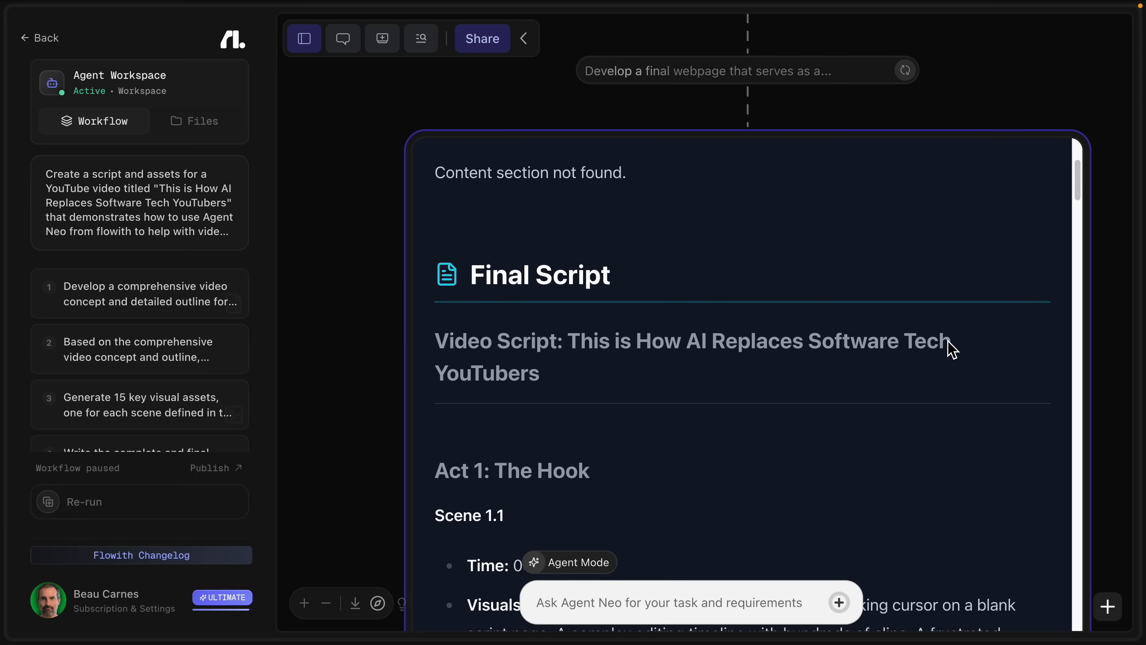
scroll(down, 3)
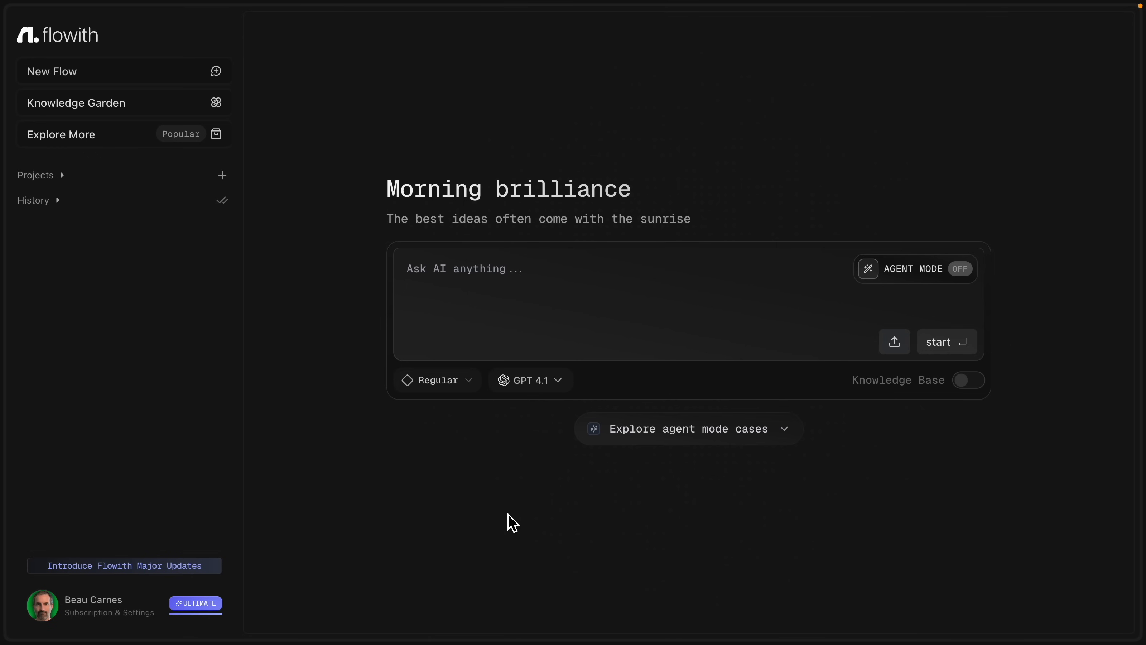
mouse_move(949, 281)
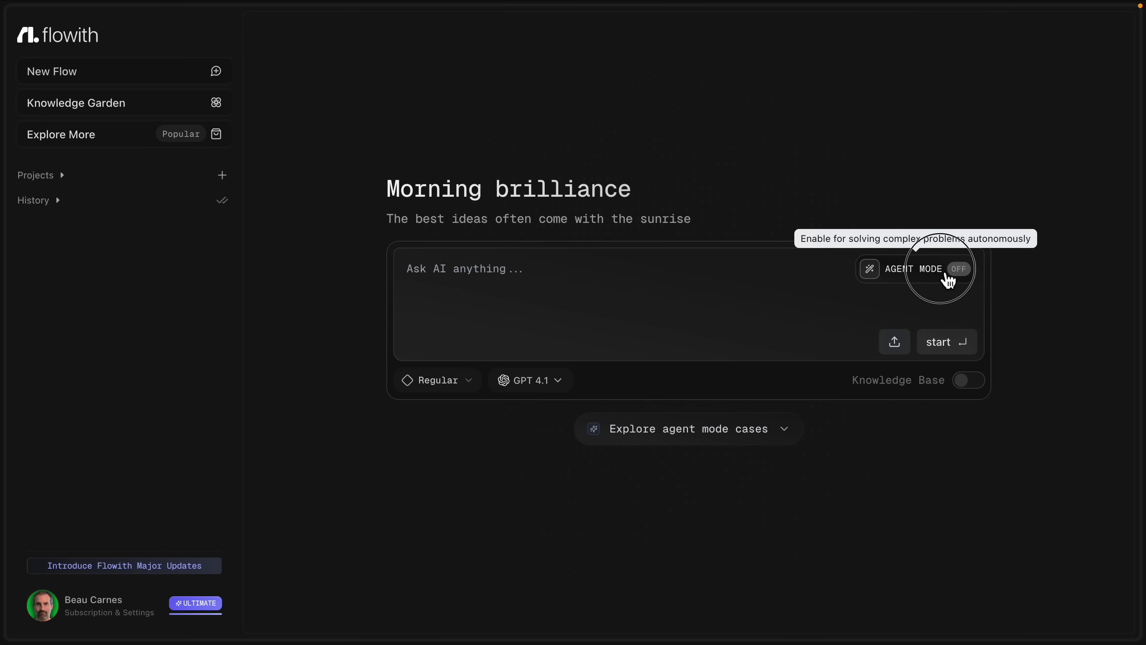
Turn on Agent Mode and write the 'Intro to Python' YouTube tutorial package request.
click(958, 269)
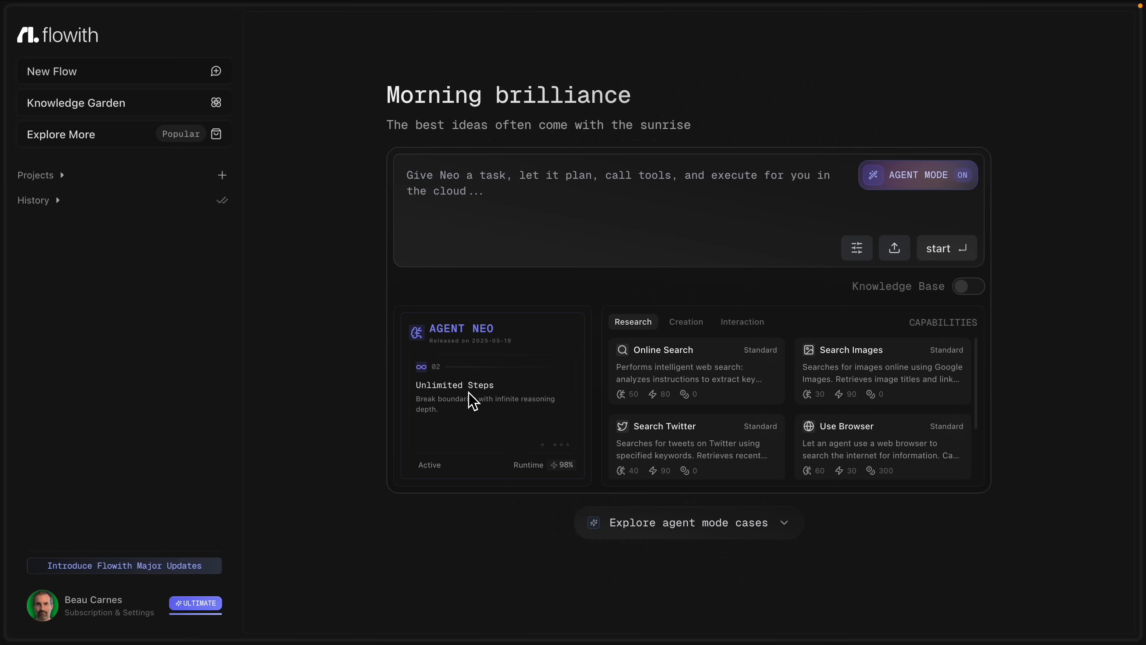
mouse_move(508, 65)
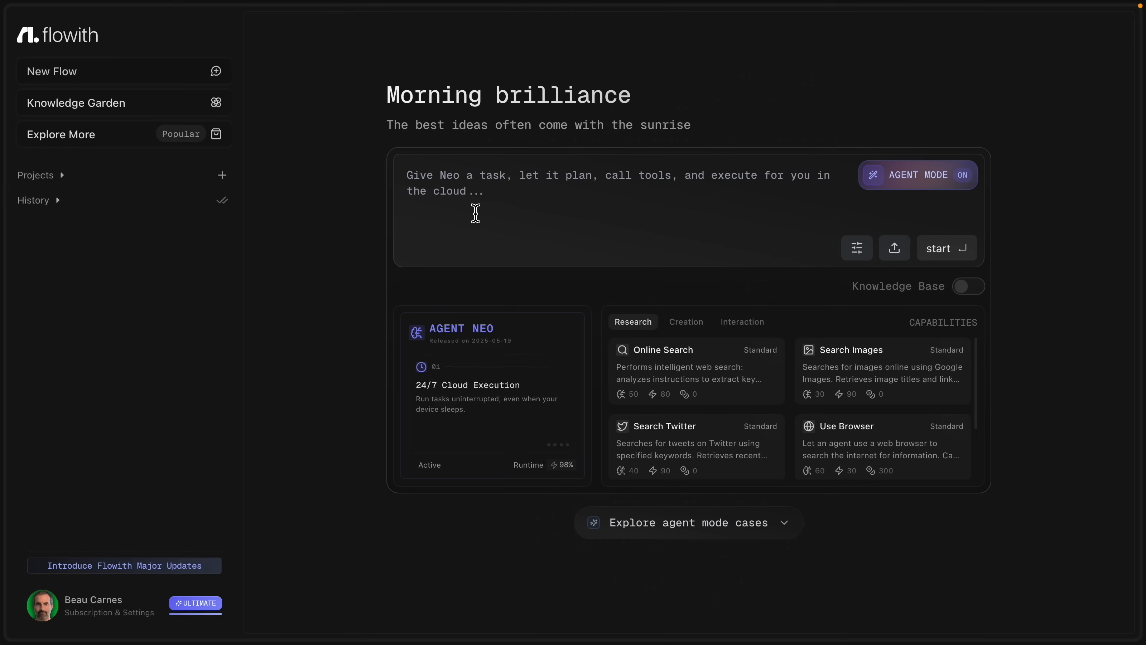
text(Create everything needed for an "Intro to Python" YouTube video tutorial. Include script, code, animations, graphics, video clips, and more.)
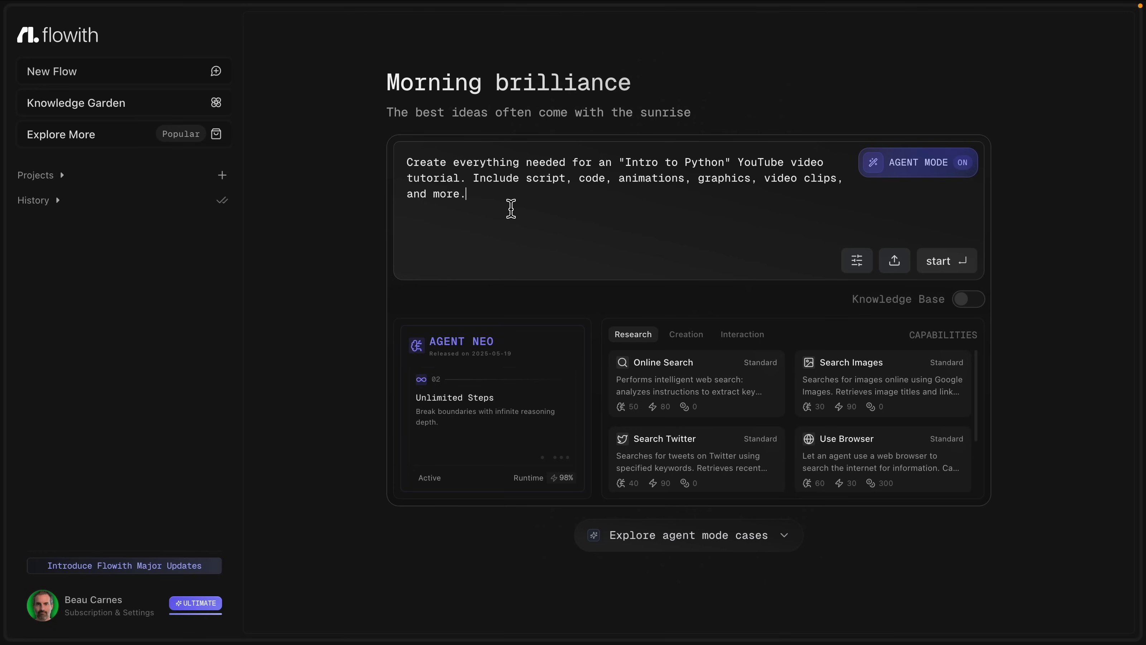
mouse_move(713, 202)
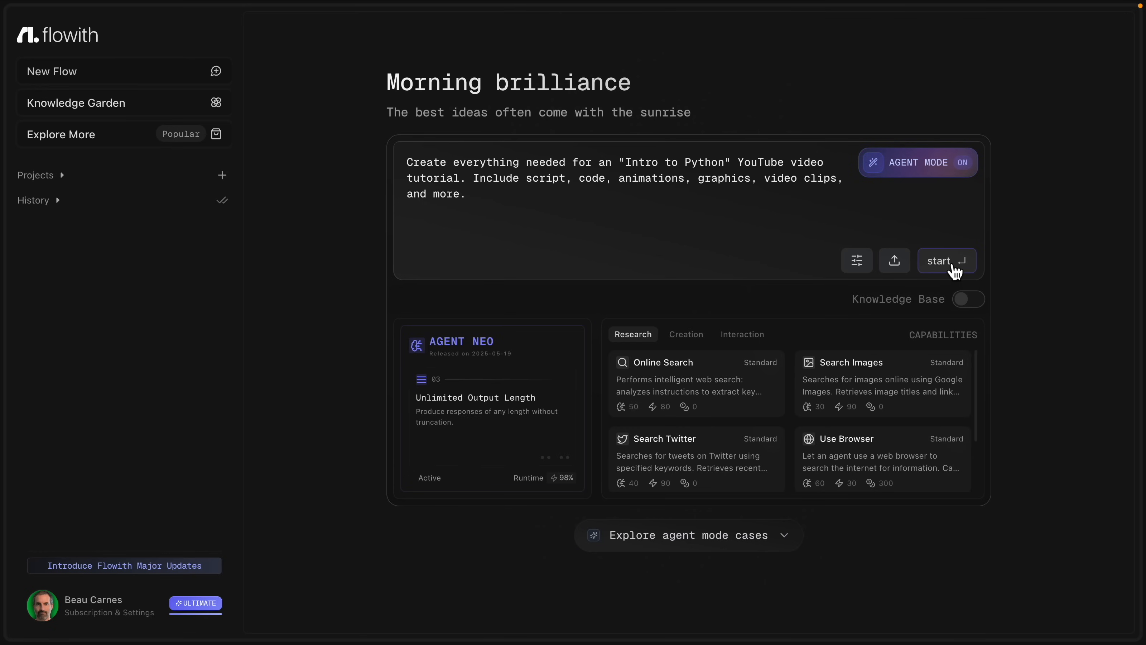
Send the request to Agent Neo and expand the generated YouTube Video Script to read it.
click(947, 261)
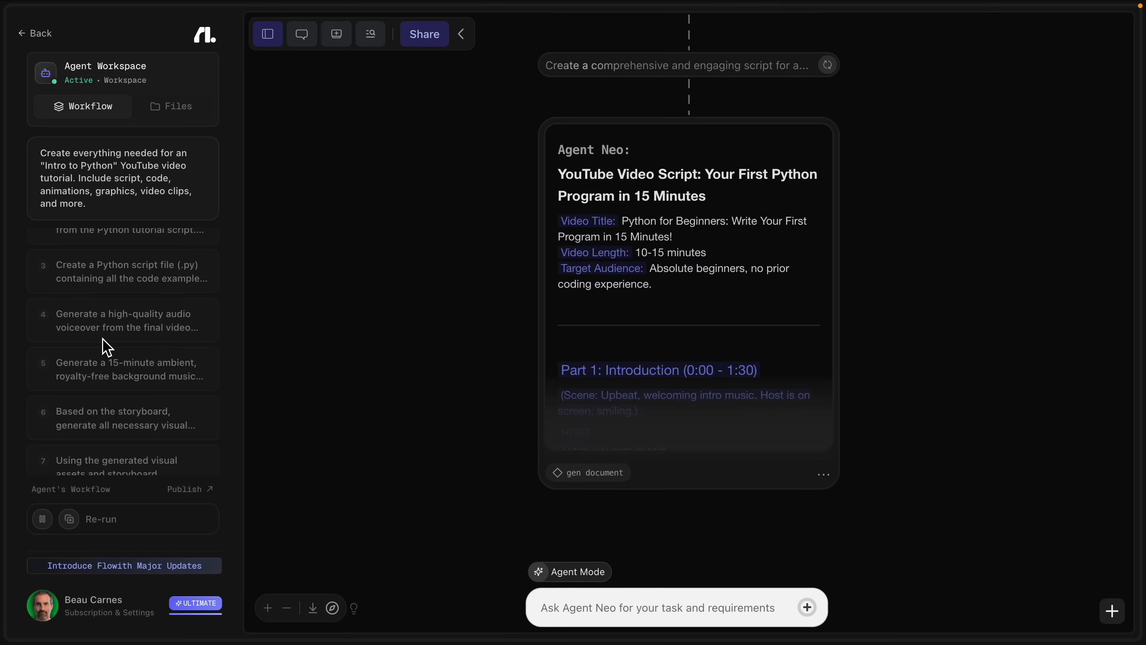
mouse_move(92, 405)
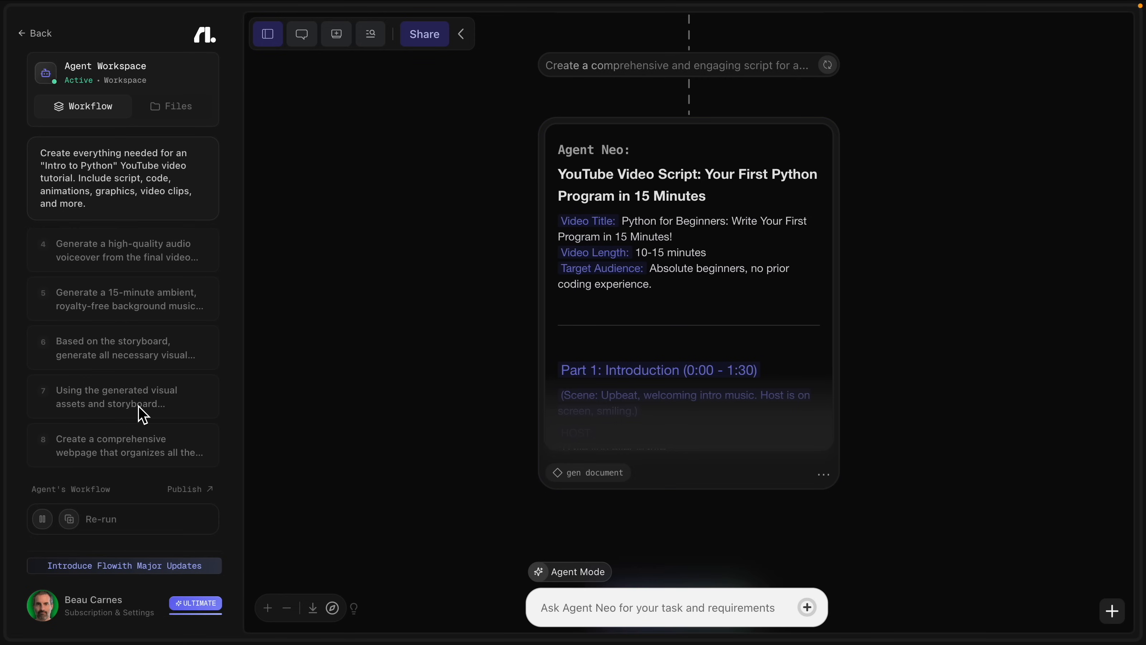
mouse_move(423, 298)
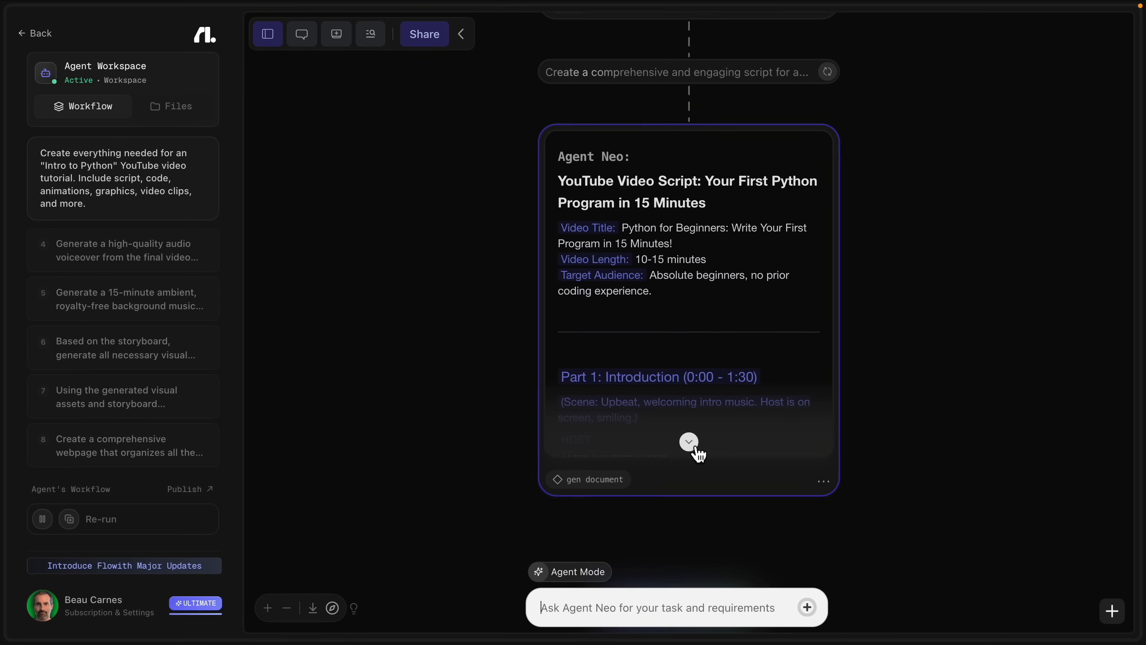
click(689, 441)
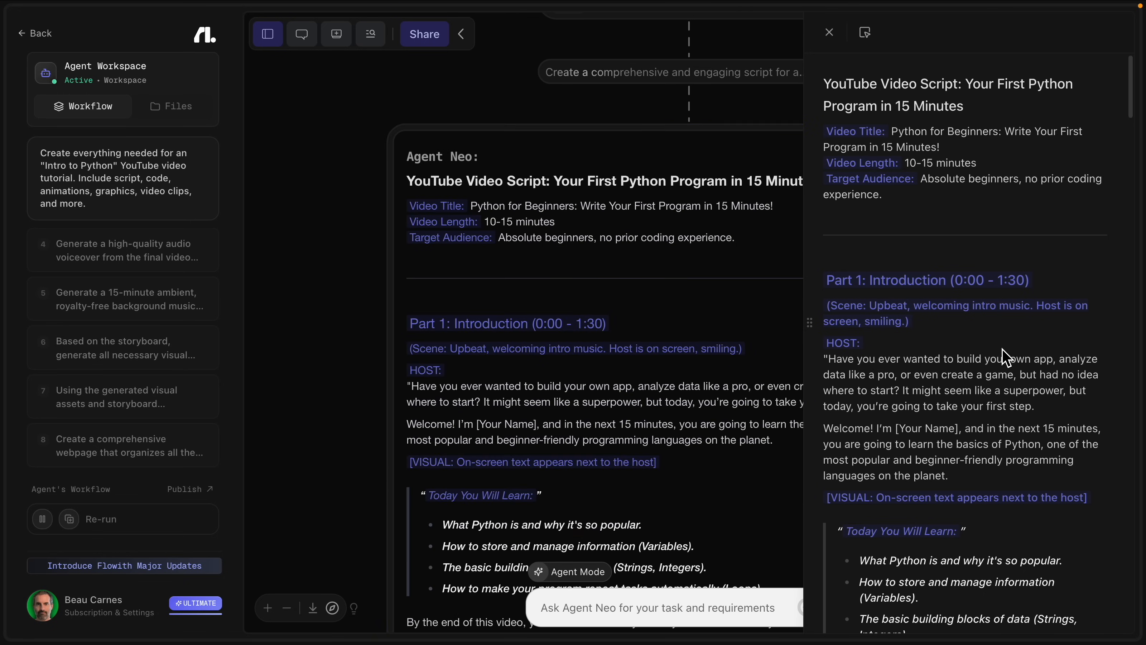
click(829, 31)
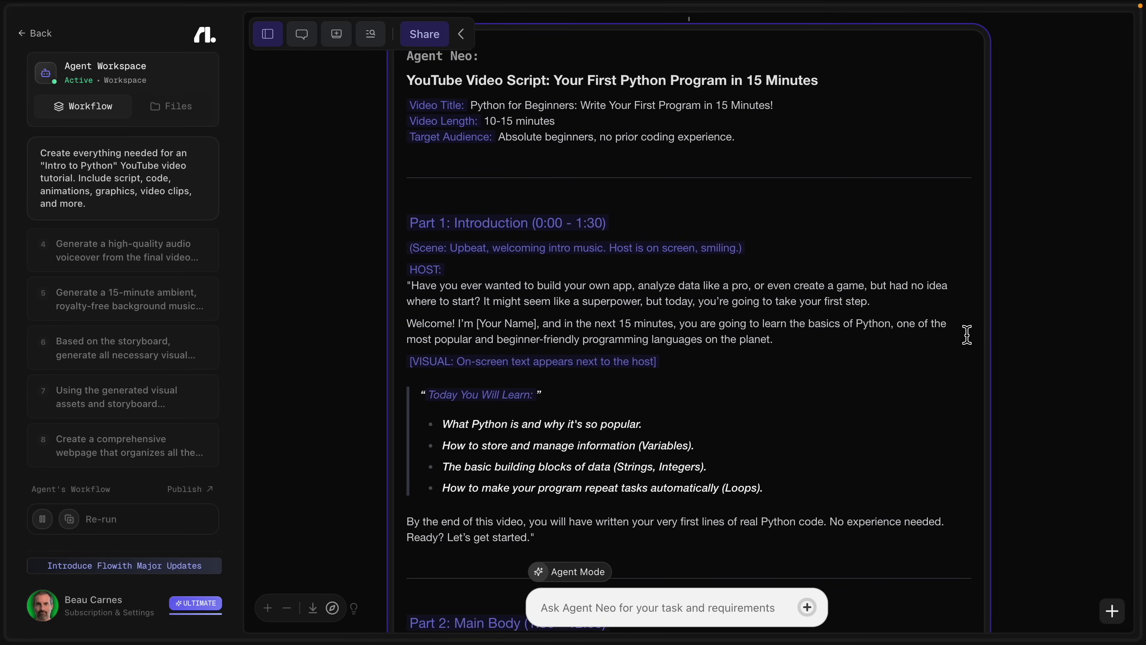
scroll(down, 3)
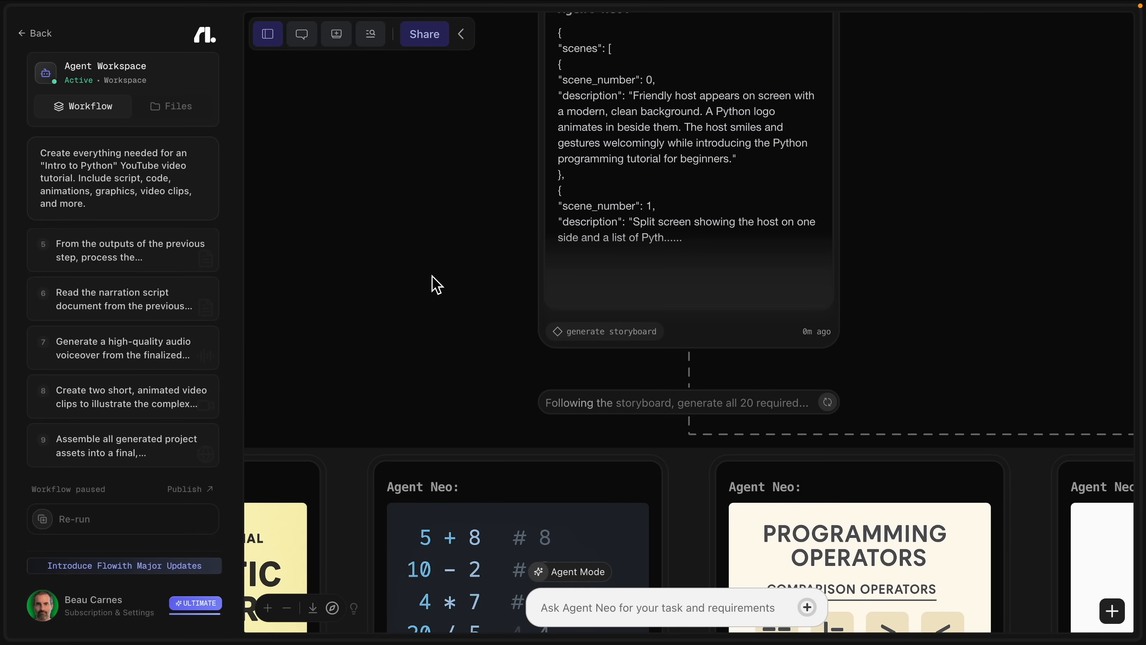
scroll(down, 3)
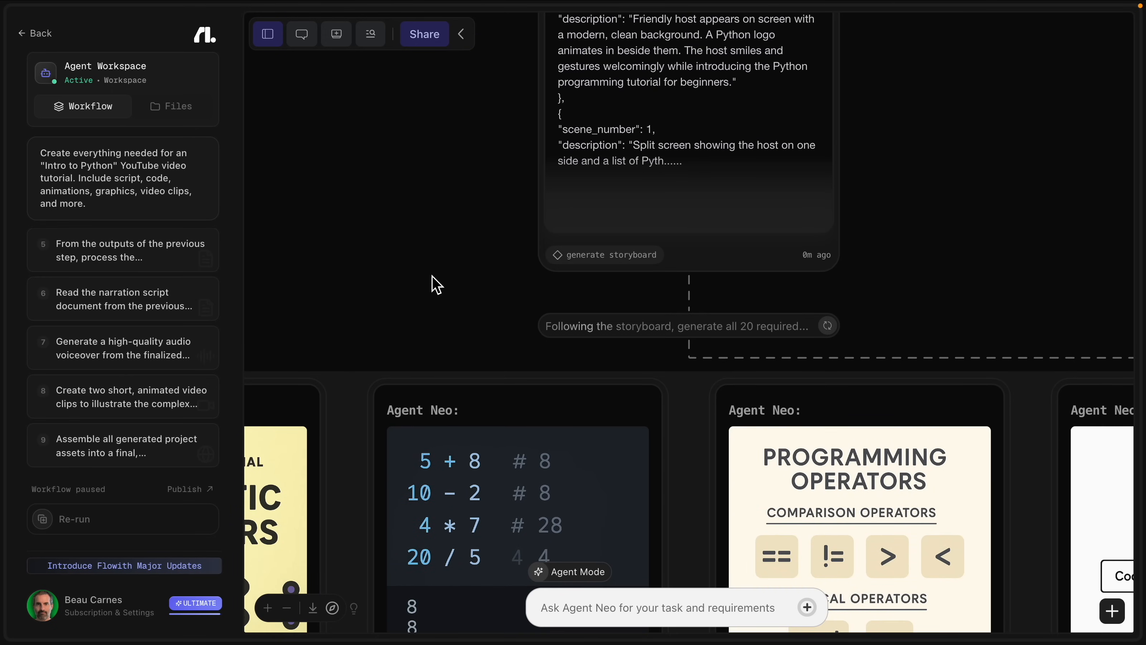
scroll(down, 3)
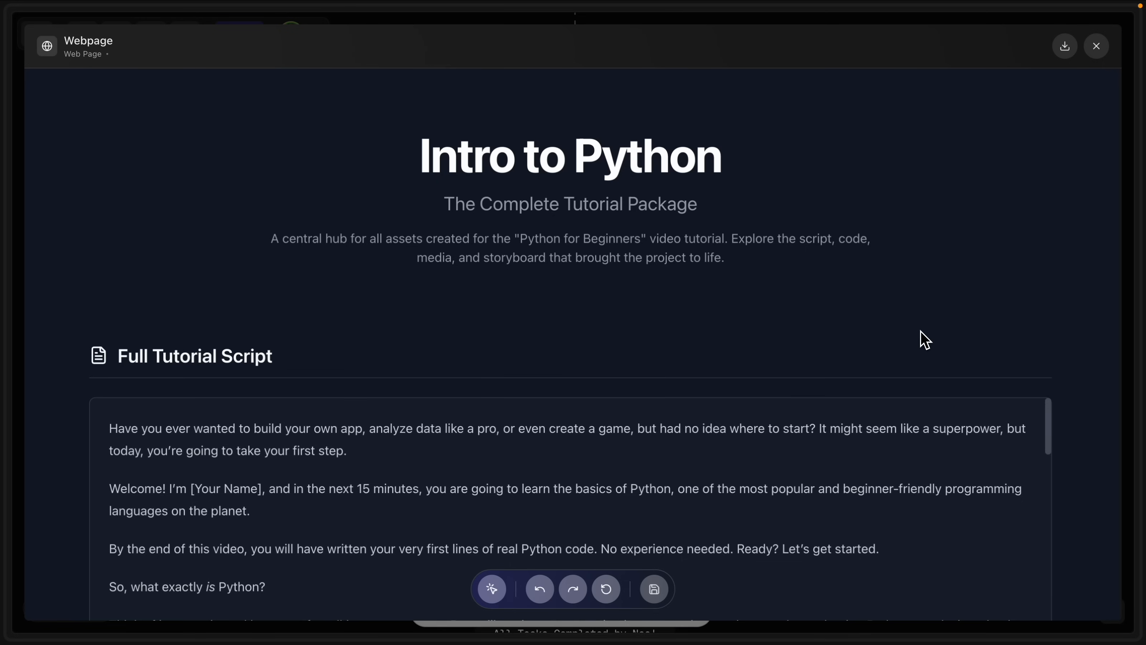
scroll(down, 3)
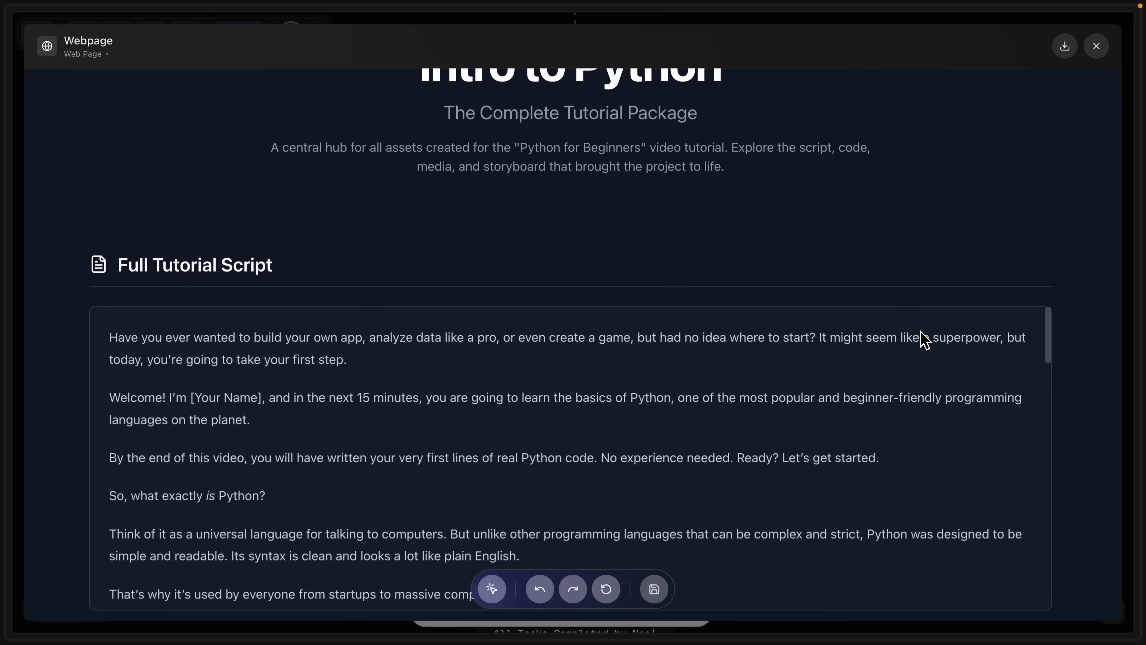
scroll(down, 3)
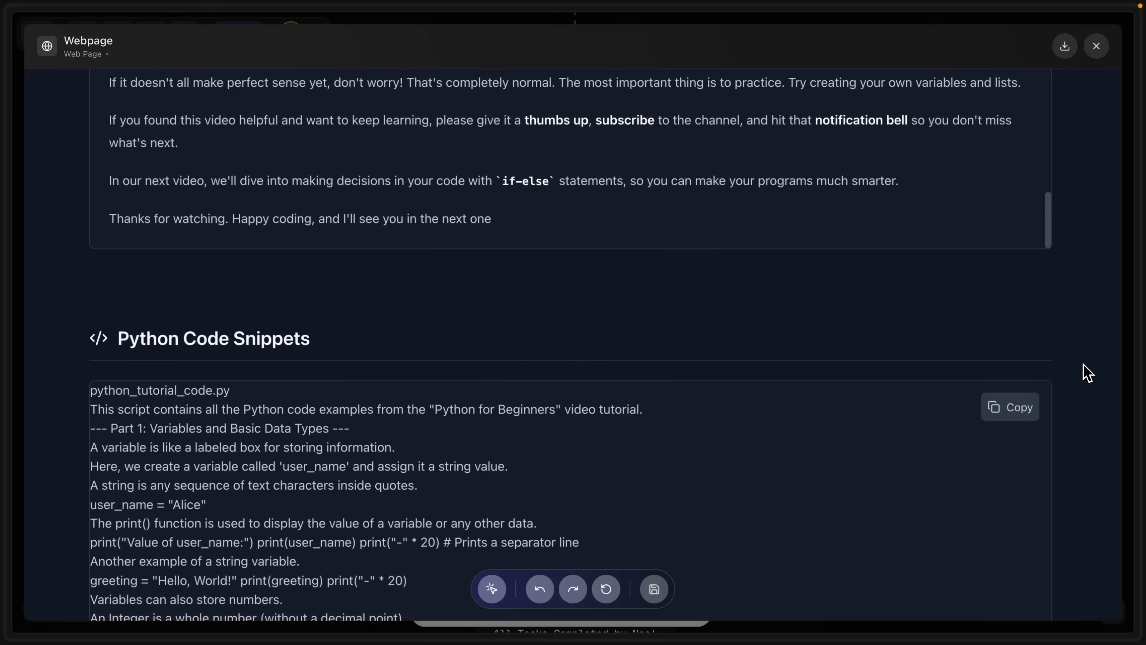
scroll(down, 3)
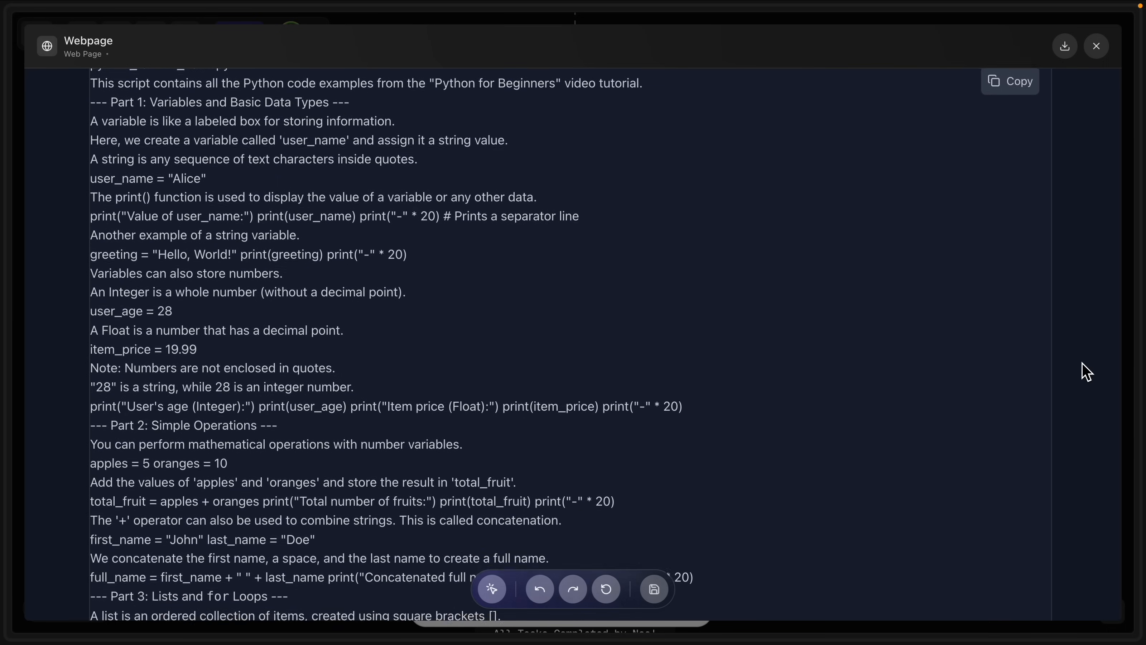
scroll(down, 3)
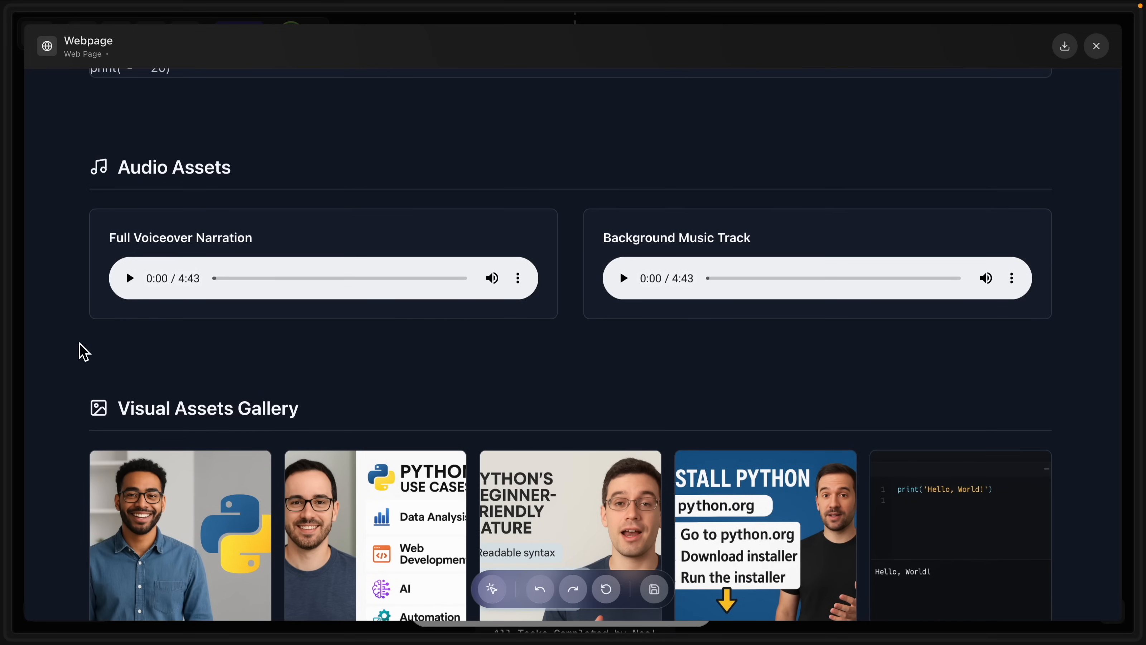
scroll(down, 3)
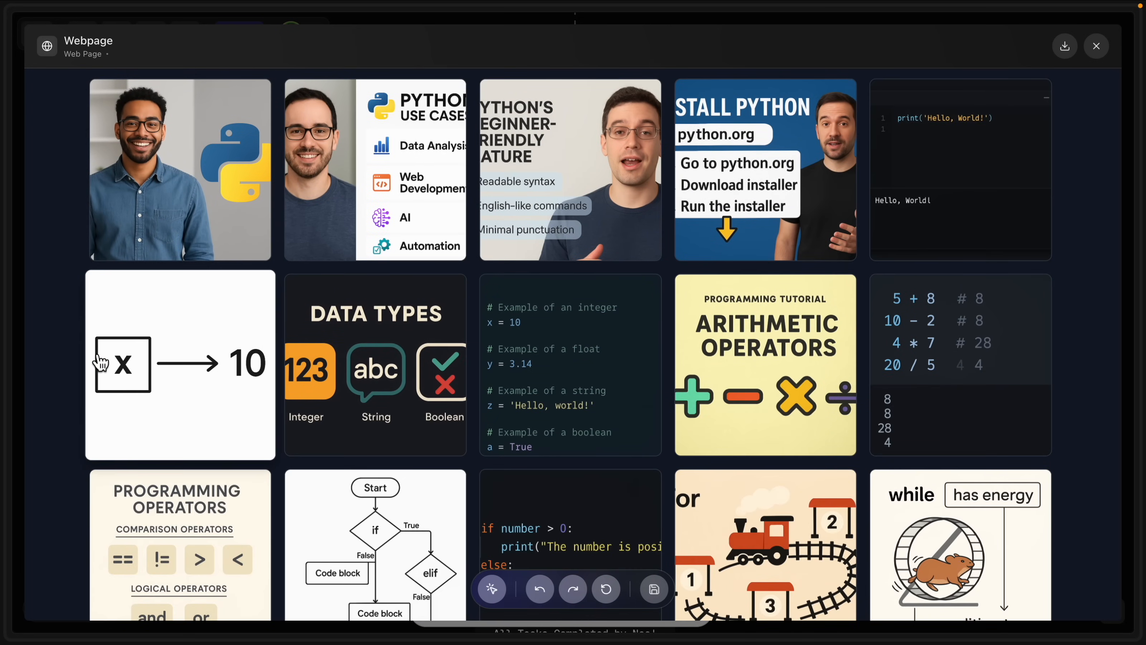
scroll(down, 3)
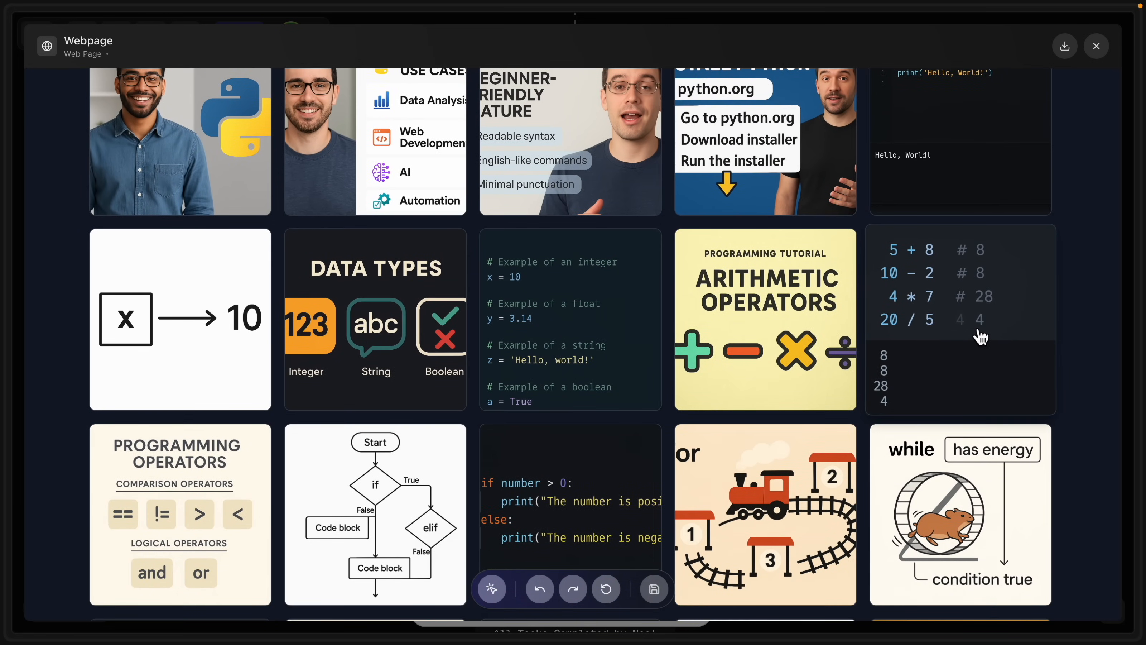
scroll(down, 3)
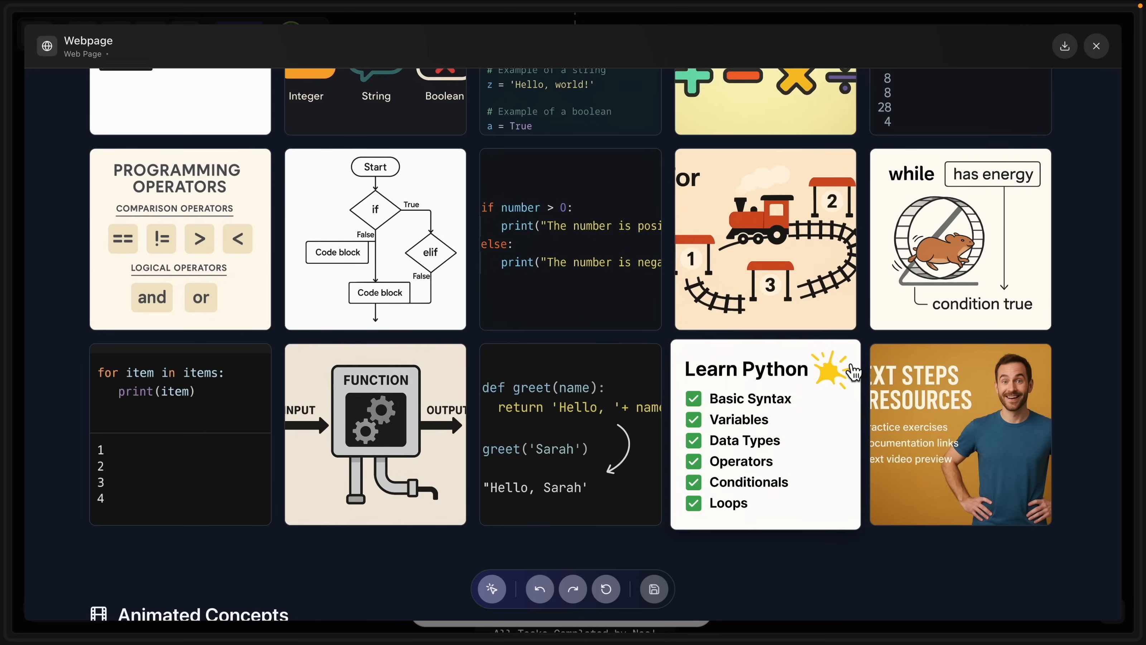
scroll(down, 3)
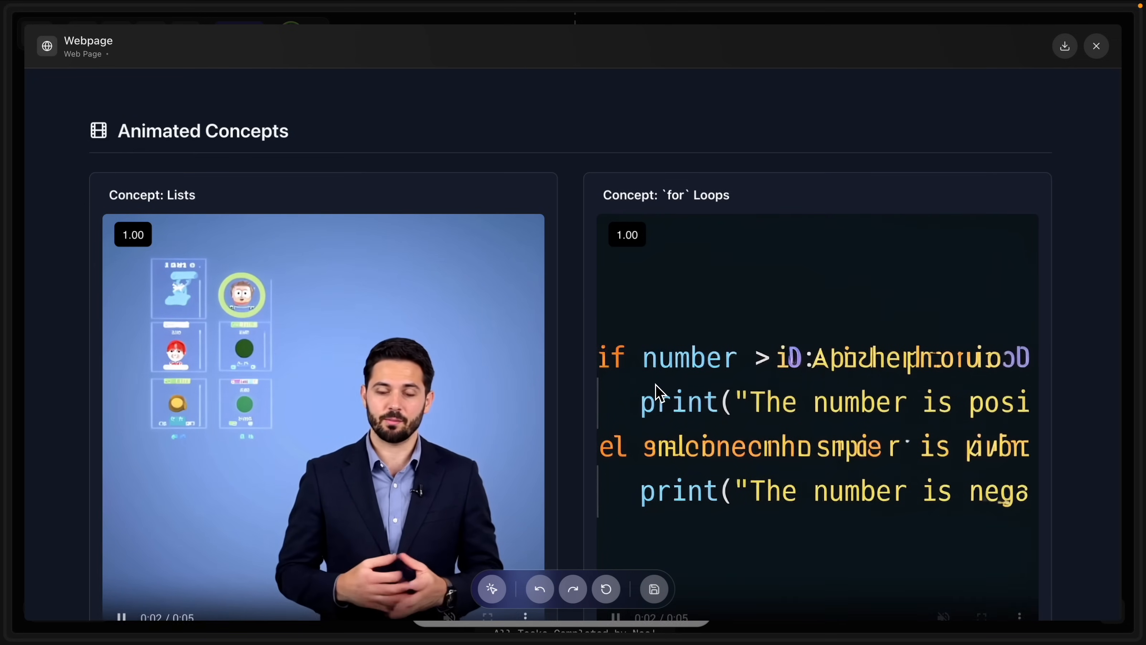
scroll(down, 3)
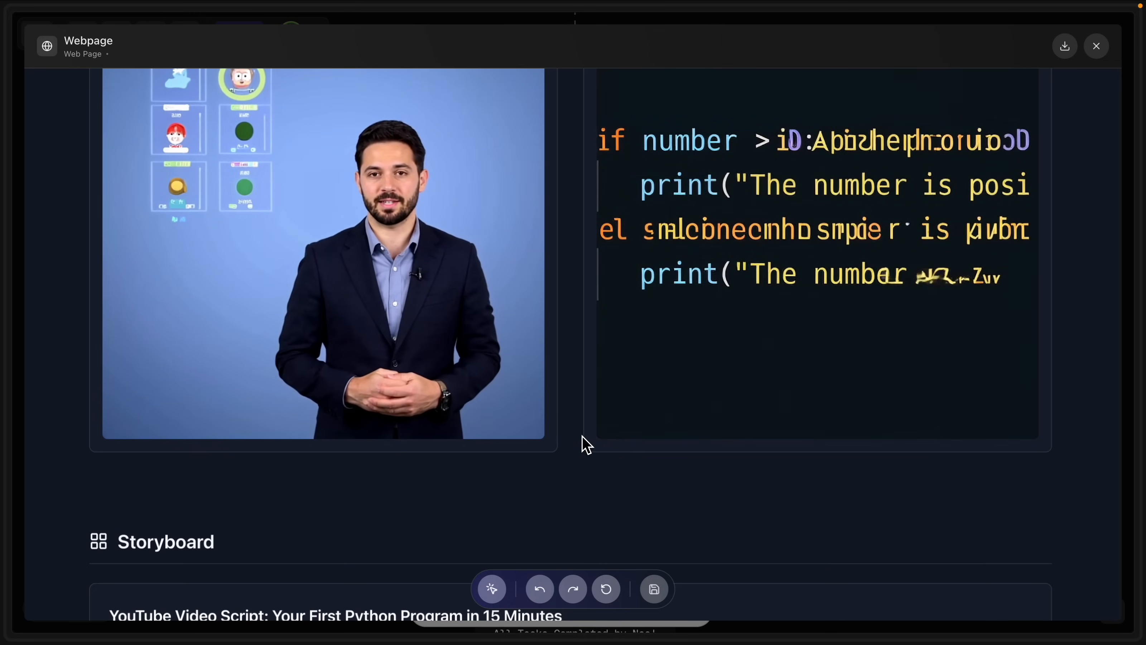
scroll(down, 3)
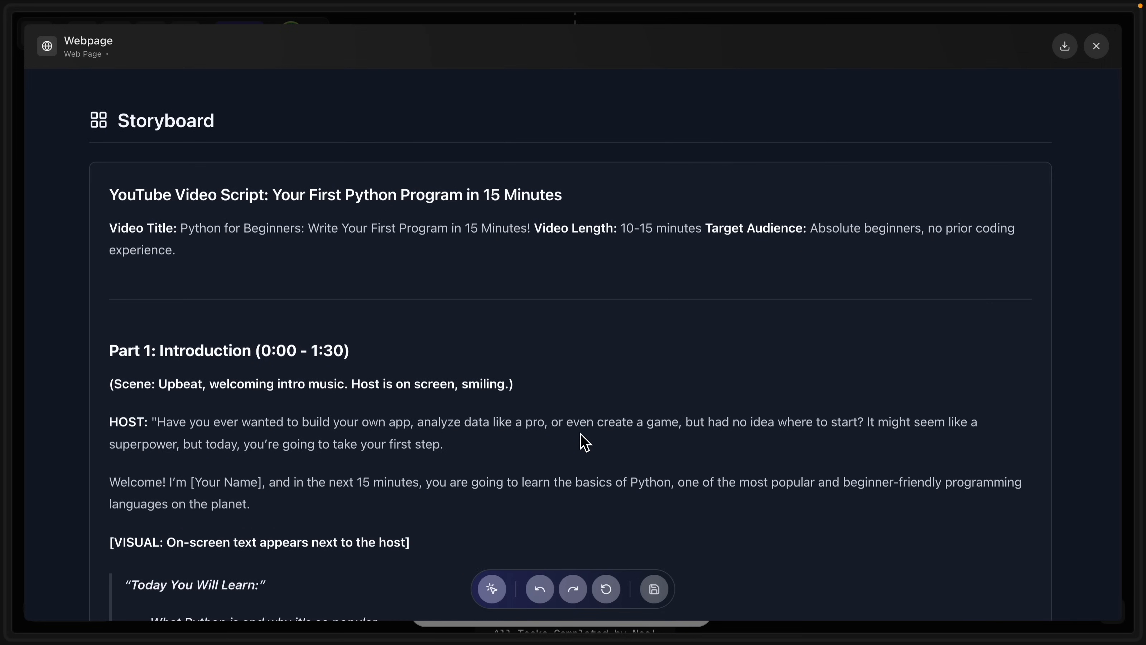
scroll(down, 3)
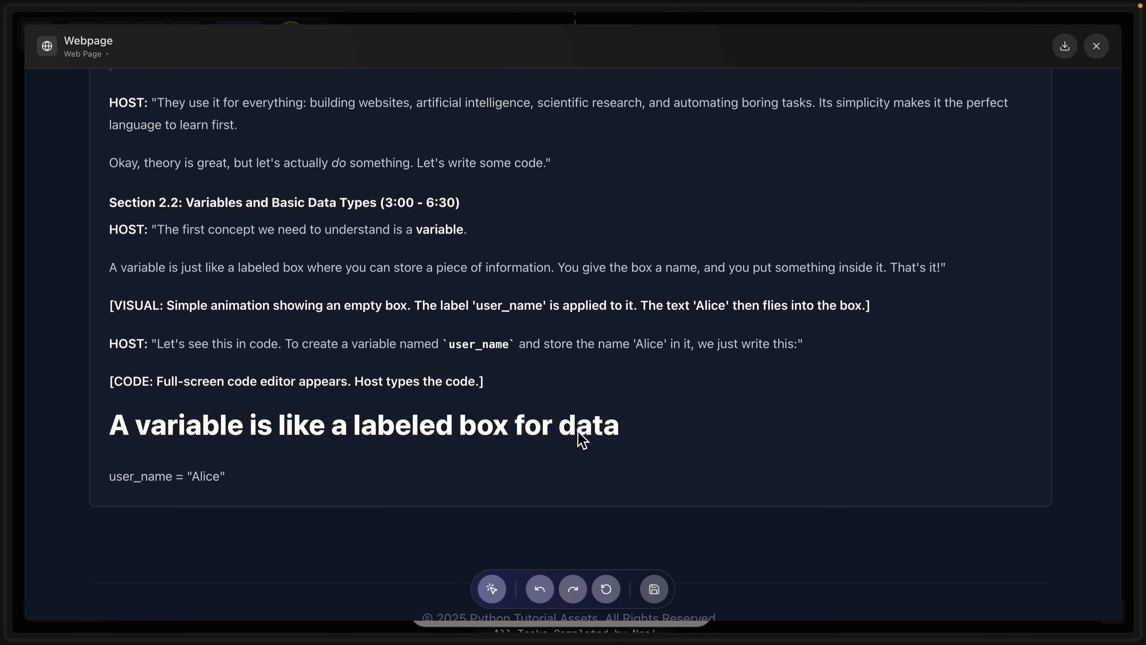
scroll(down, 3)
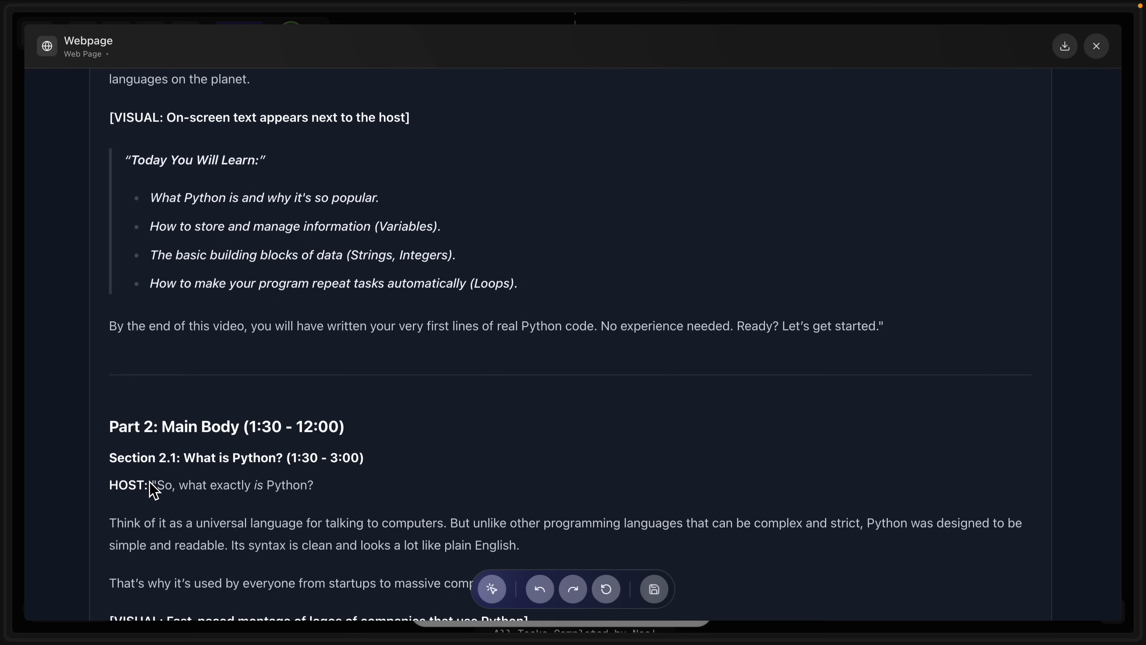
click(1095, 46)
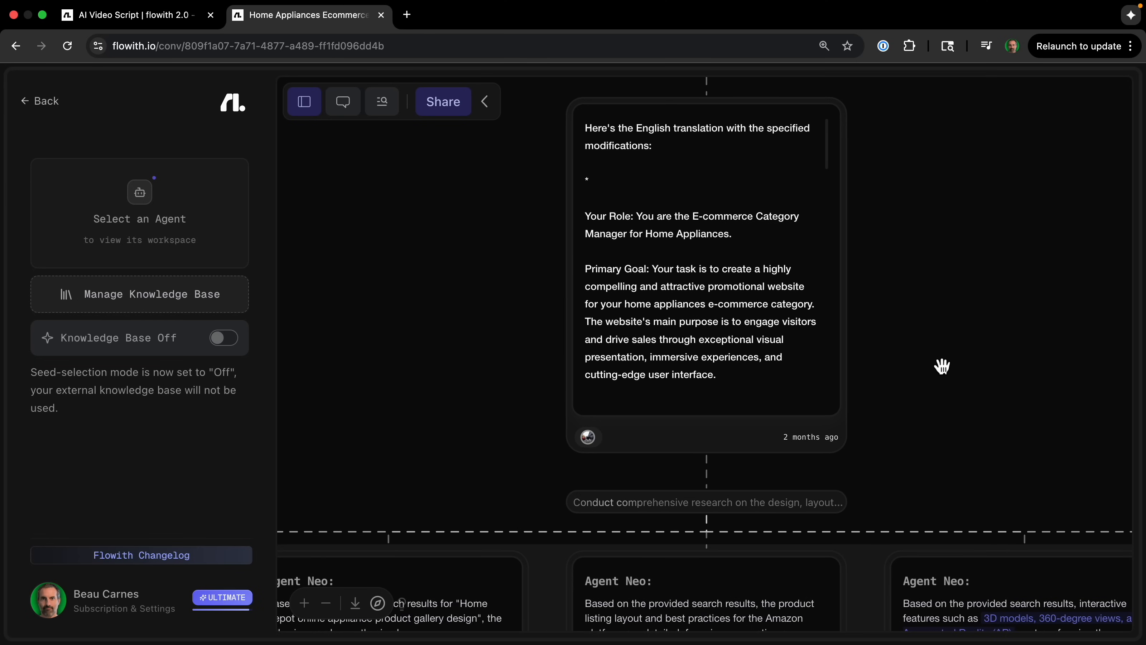
mouse_move(956, 404)
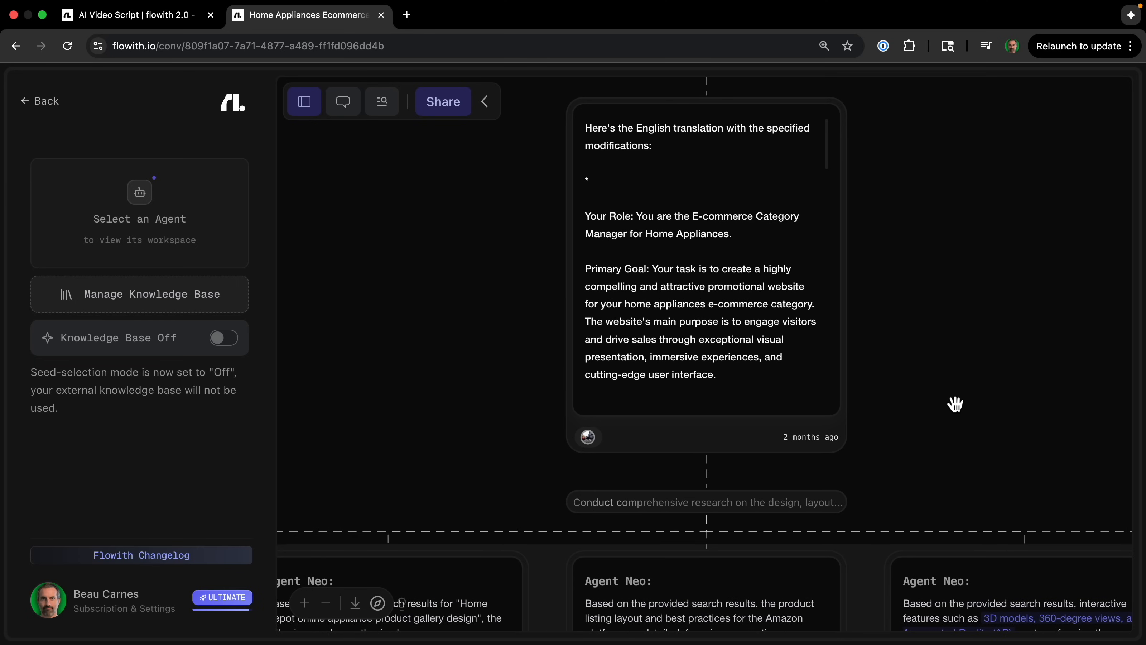
Pan past the research and brief cards to the 3D model cards and play the air-conditioner model.
scroll(down, 3)
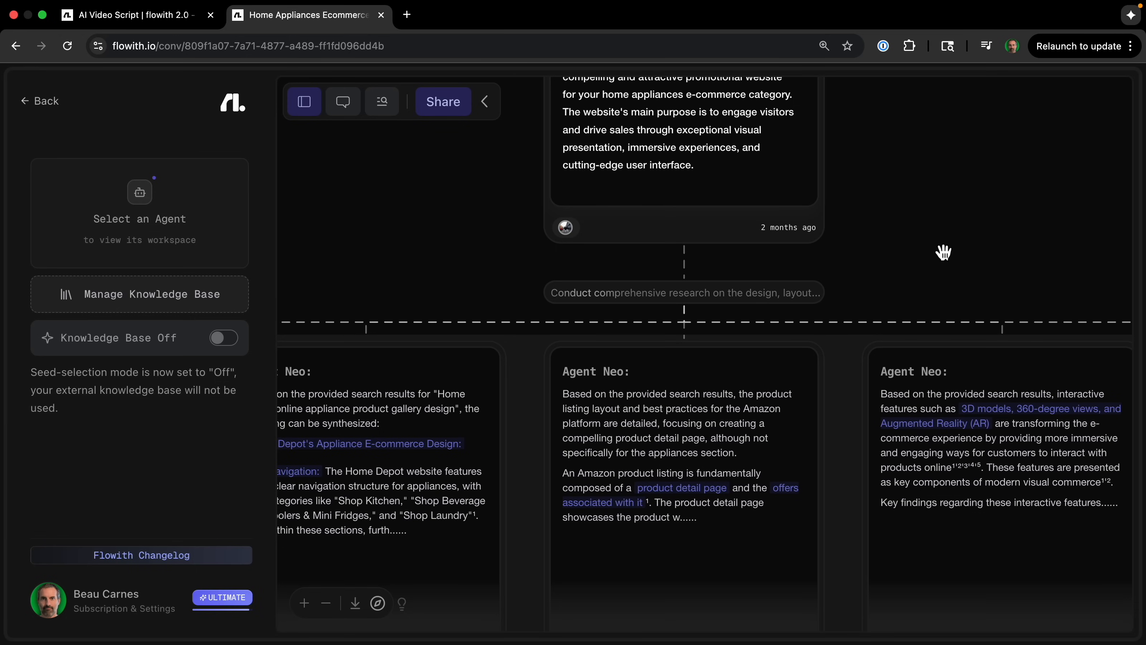
scroll(down, 3)
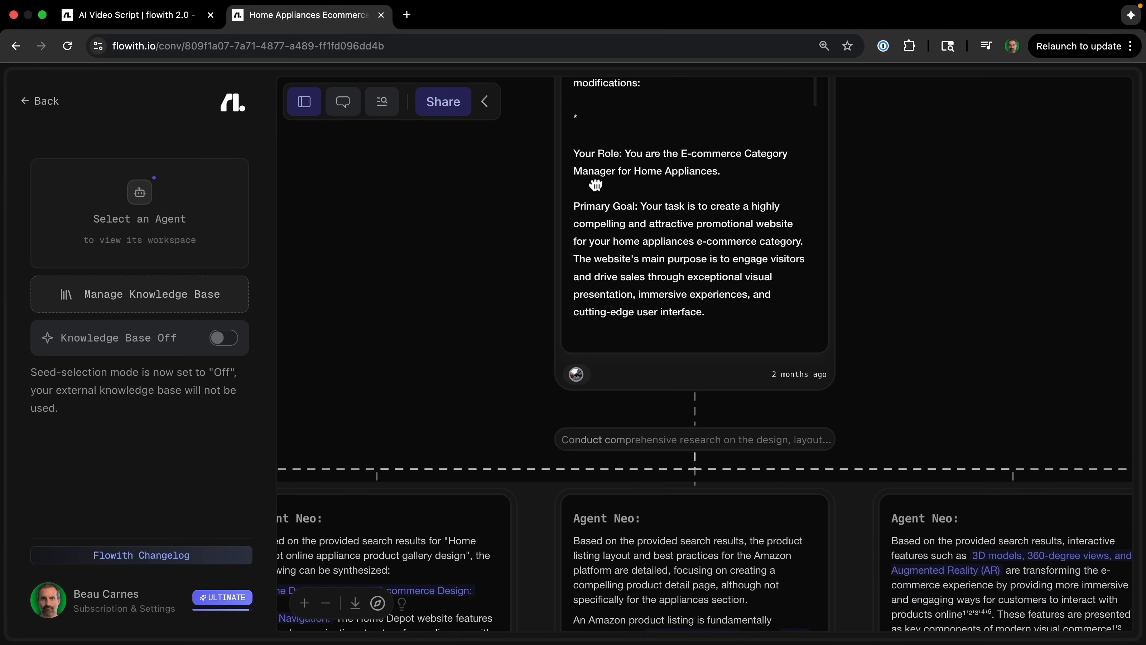
scroll(down, 3)
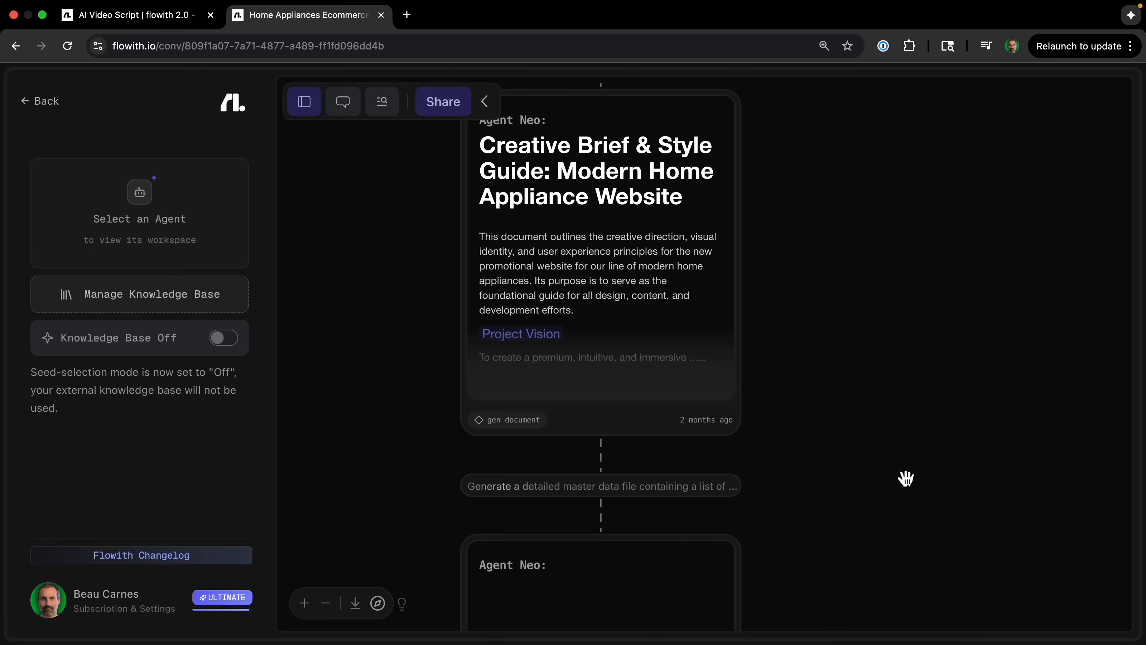
scroll(down, 3)
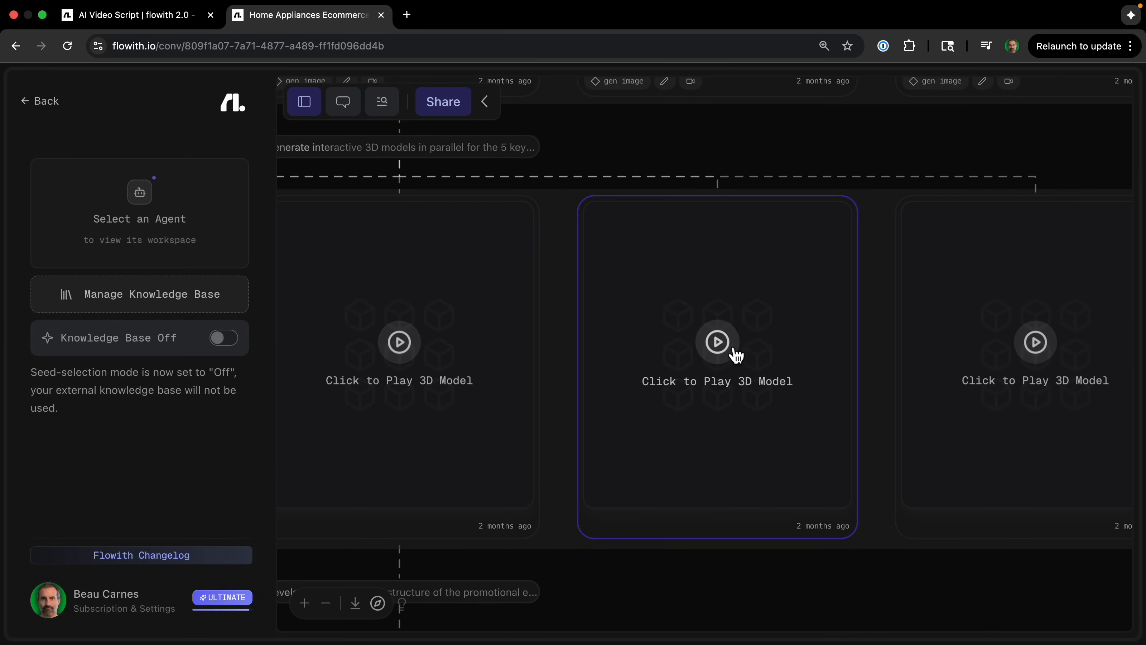
click(717, 342)
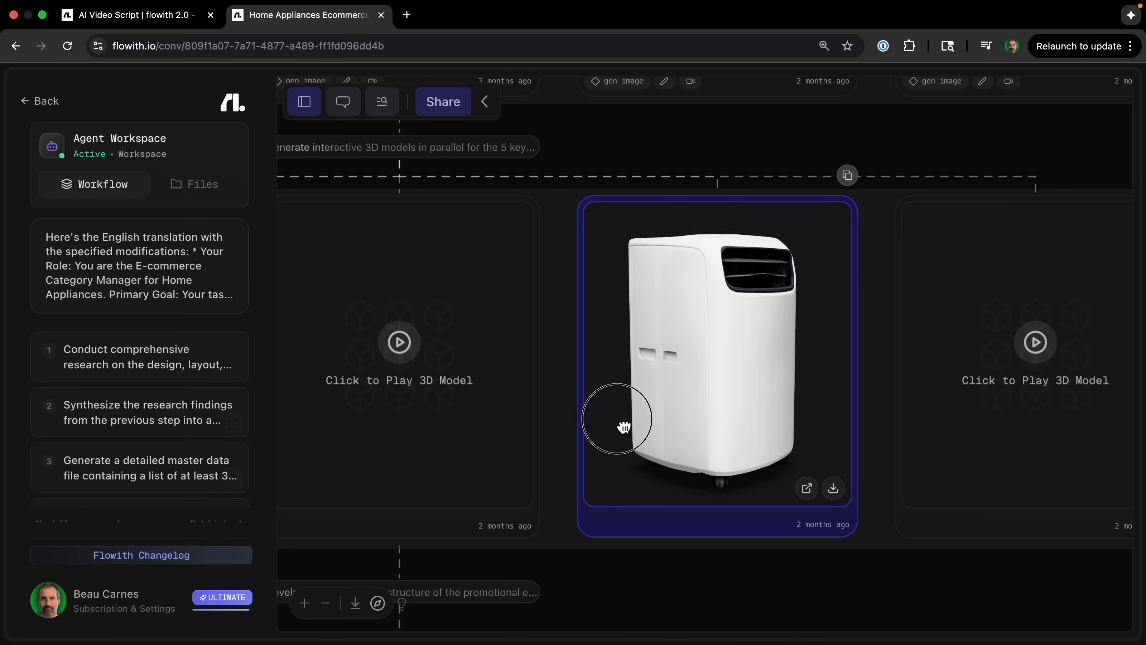
Rotate the air conditioner model to view other angles, then open the AURA site full-size.
drag(622, 427, 732, 501)
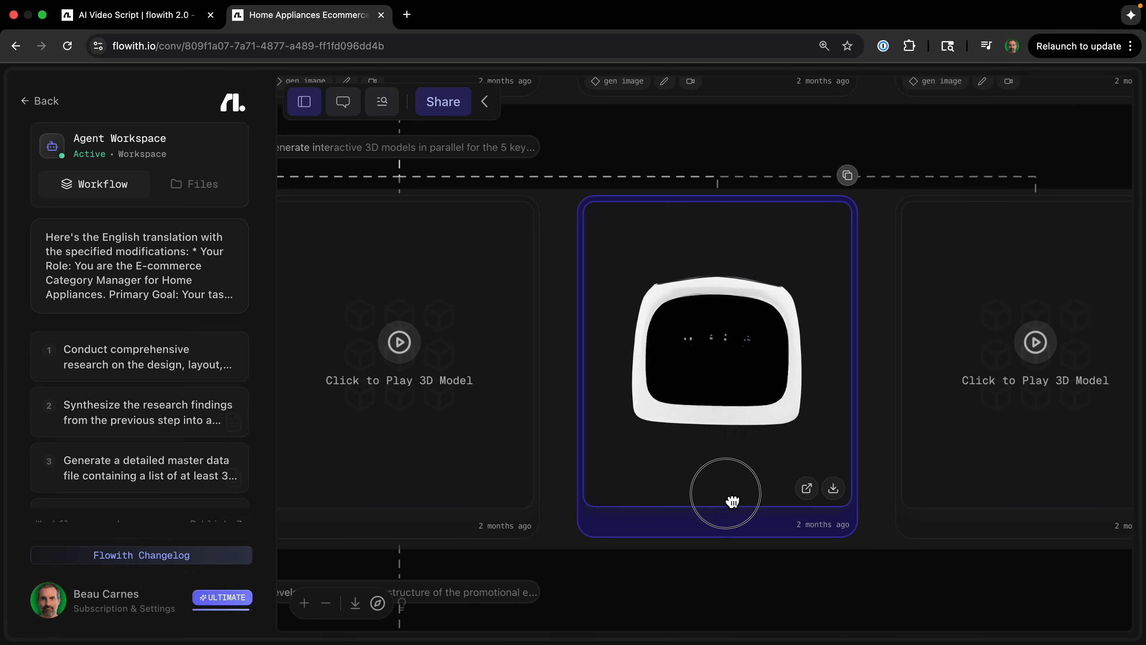
drag(733, 502, 722, 472)
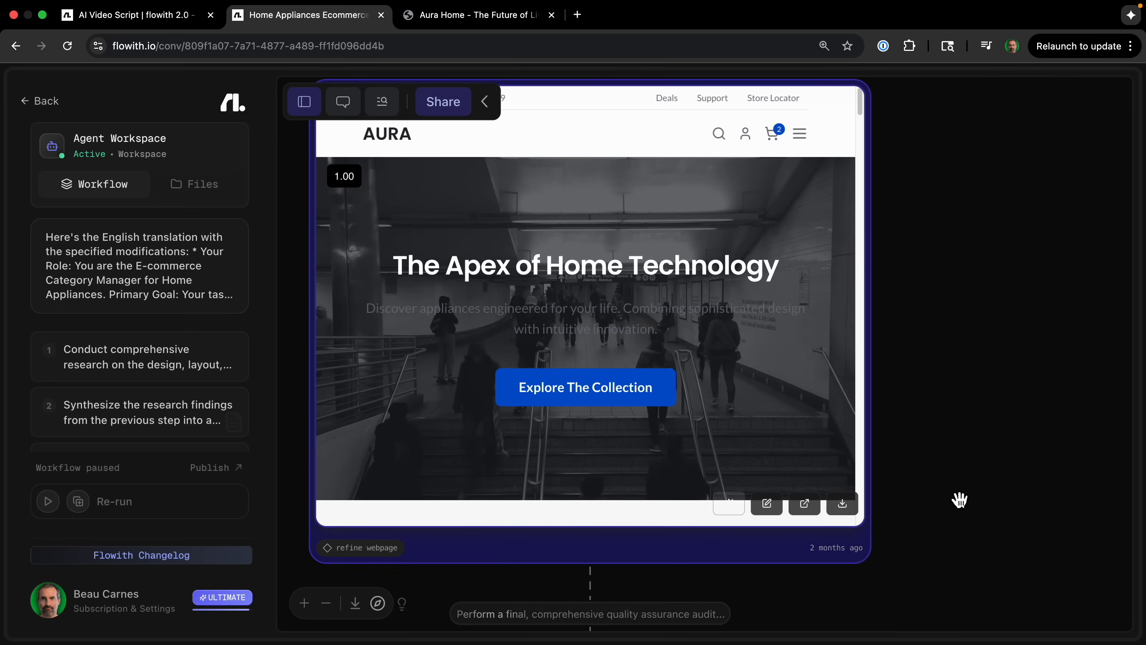
click(805, 503)
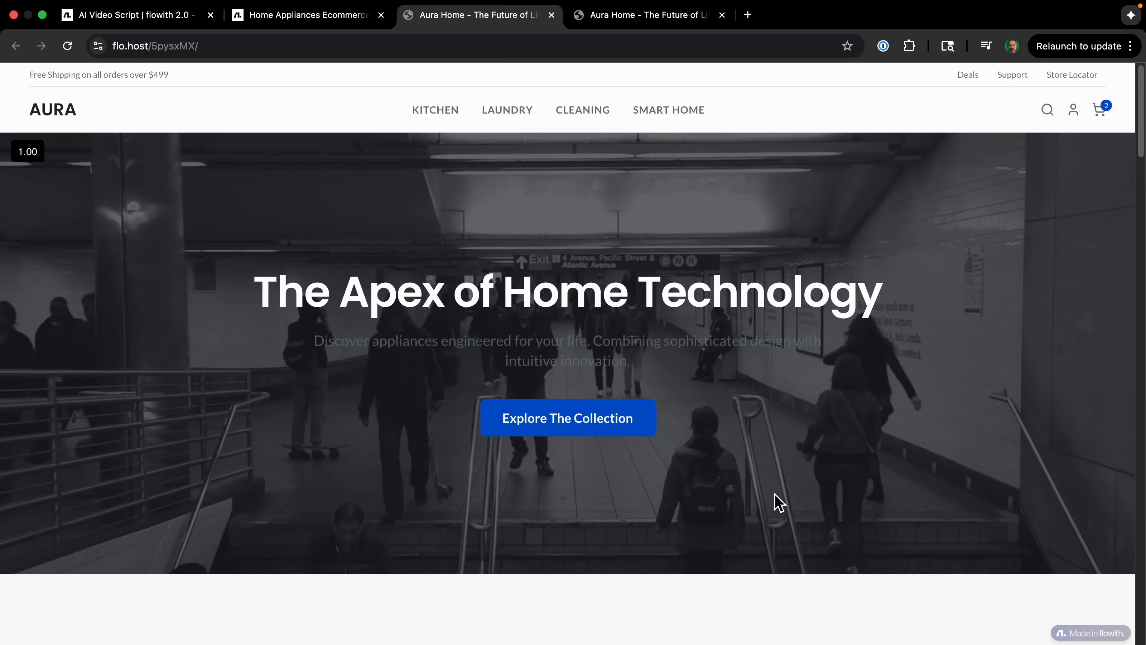
mouse_move(556, 198)
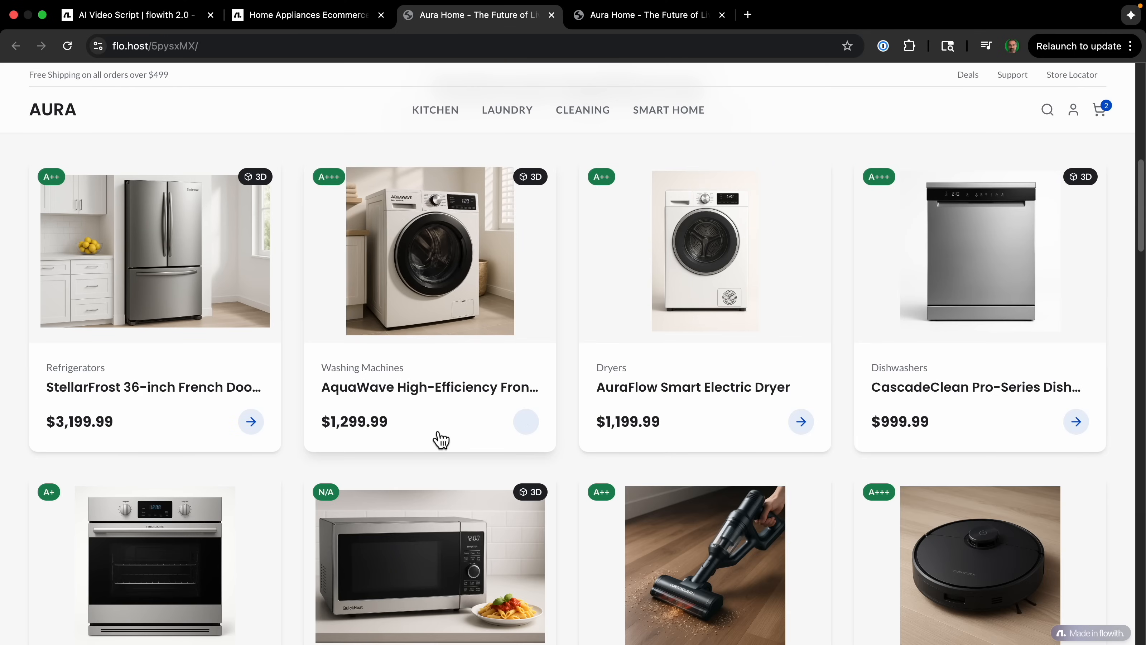
Browse the AURA storefront to the StellarFrost refrigerator and play its Audio Guide.
scroll(down, 3)
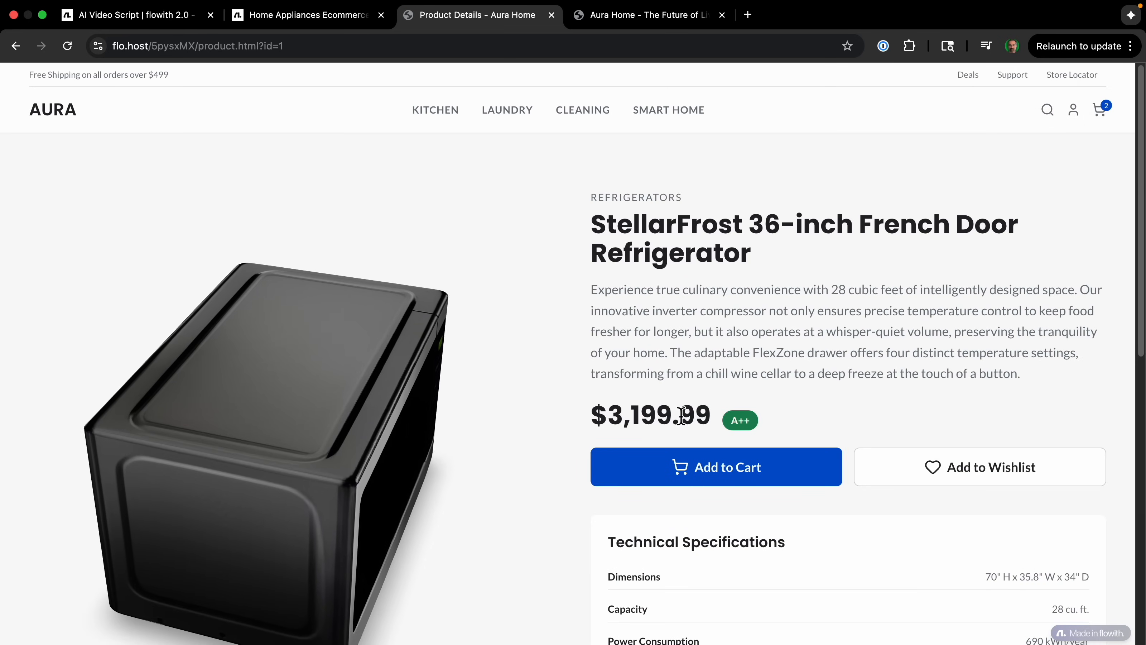
scroll(down, 3)
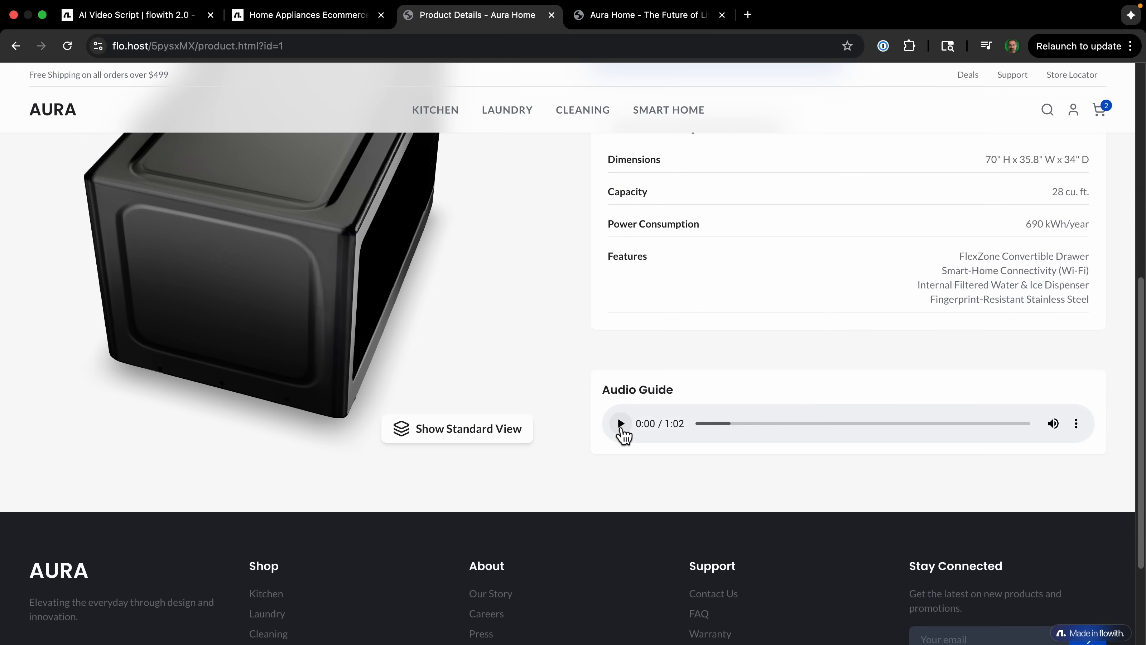
click(621, 423)
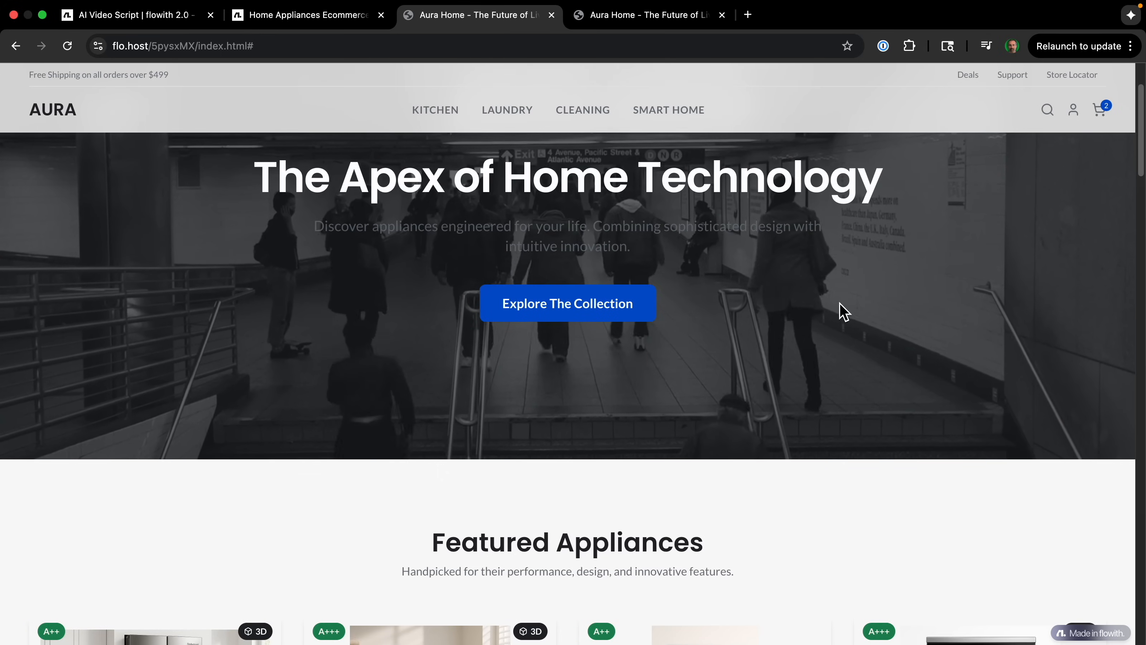
scroll(down, 3)
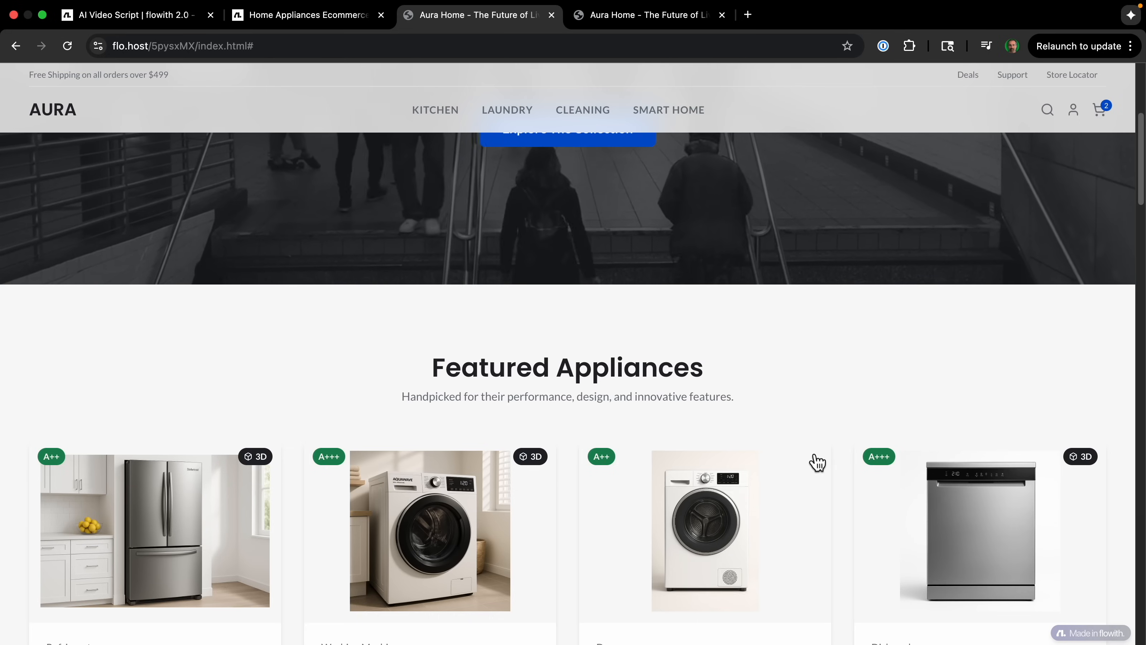